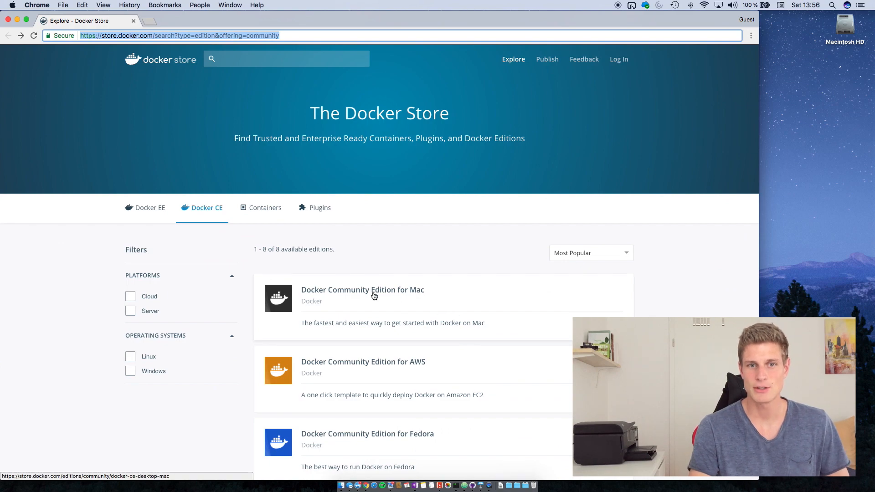
Step: Download Docker Community Edition for Mac from Docker Store and open the Docker.dmg image
{"action": "scroll", "scroll_direction": "down", "scroll_amount": 3}
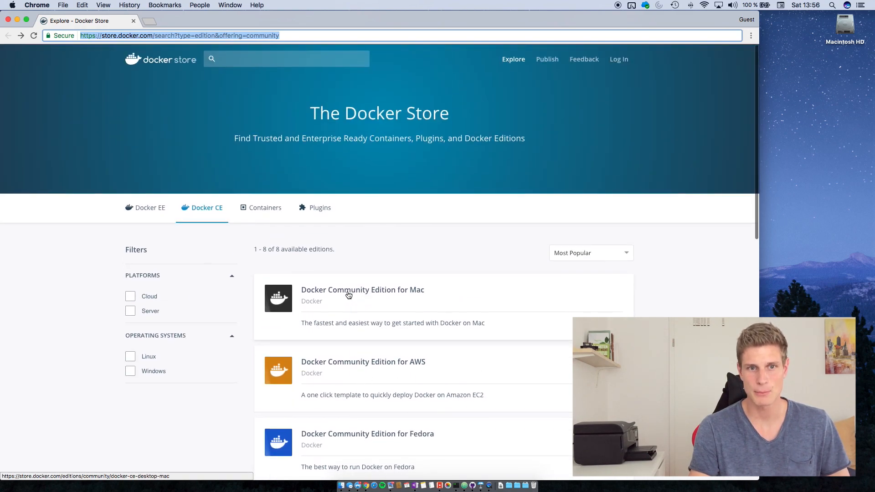
{"action": "left_click", "coordinate": [362, 290]}
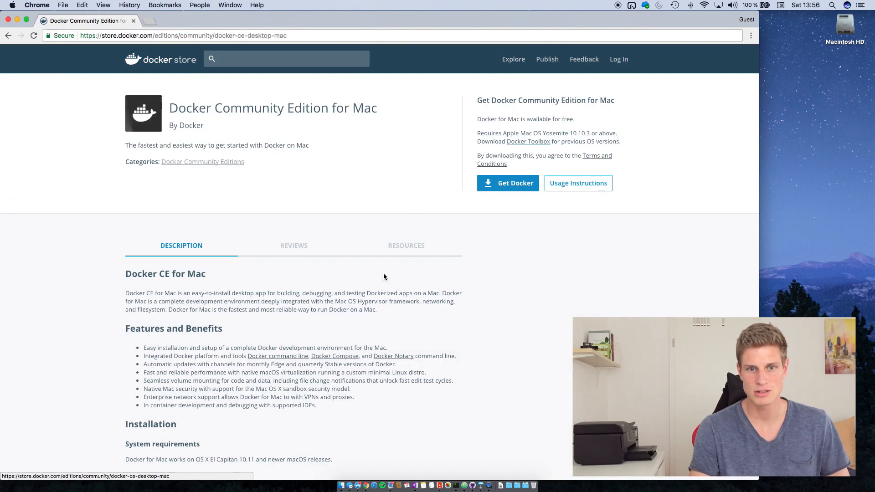
{"action": "left_click", "coordinate": [507, 183]}
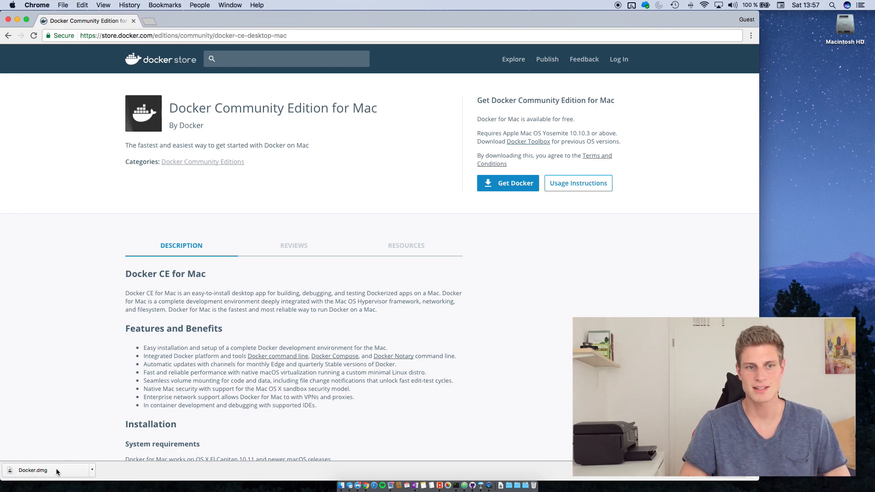
{"action": "left_click", "coordinate": [34, 470]}
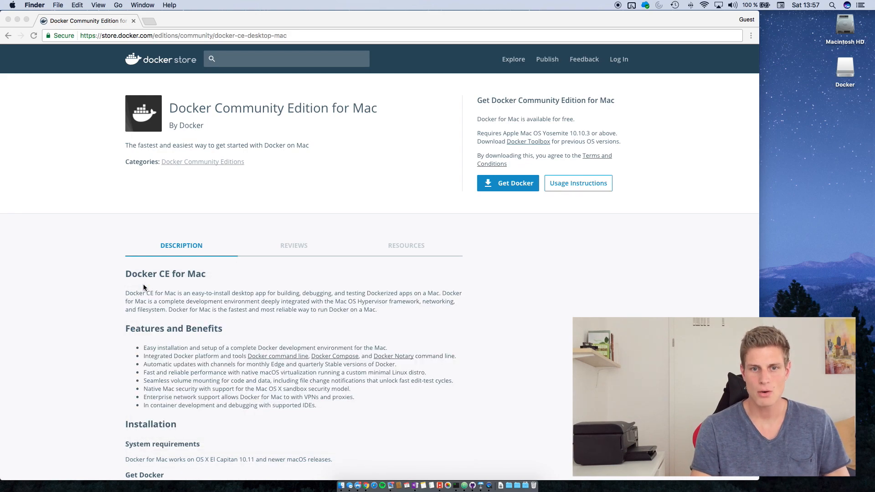
Step: Launch Docker, continue past the welcome dialog and authorize its privileged access with the password
{"action": "type", "text": "docker"}
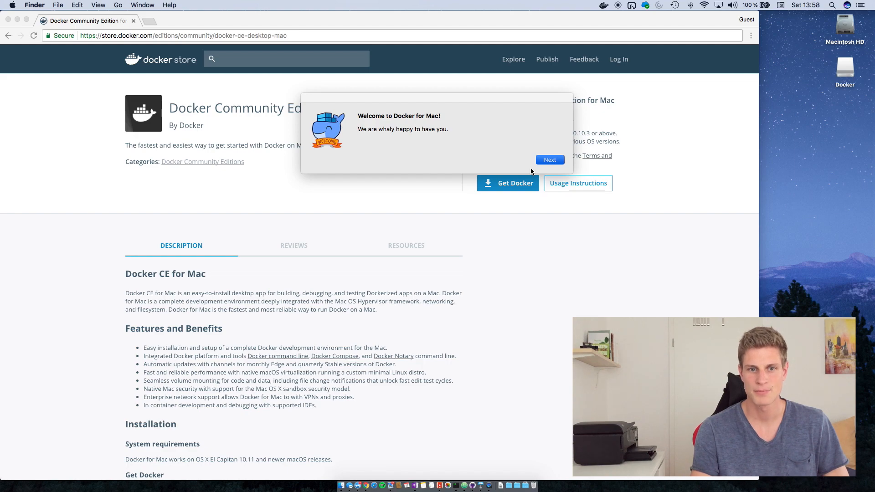
{"action": "left_click", "coordinate": [548, 159]}
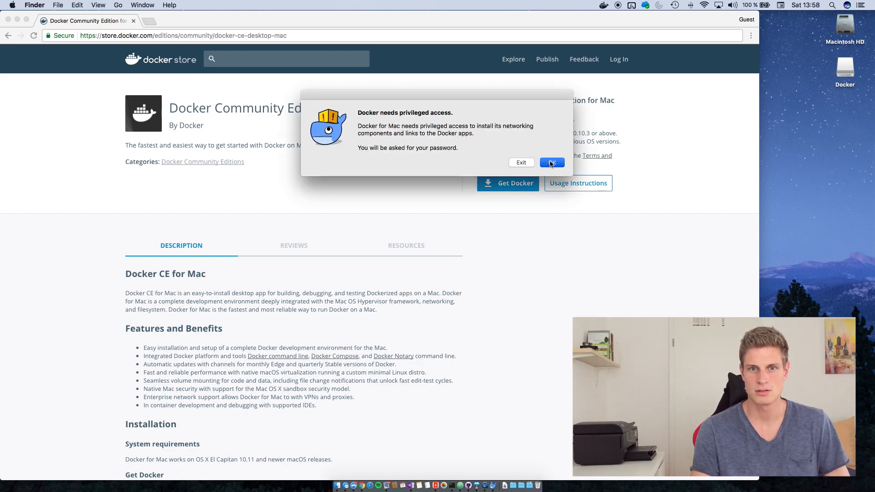
{"action": "left_click", "coordinate": [551, 162]}
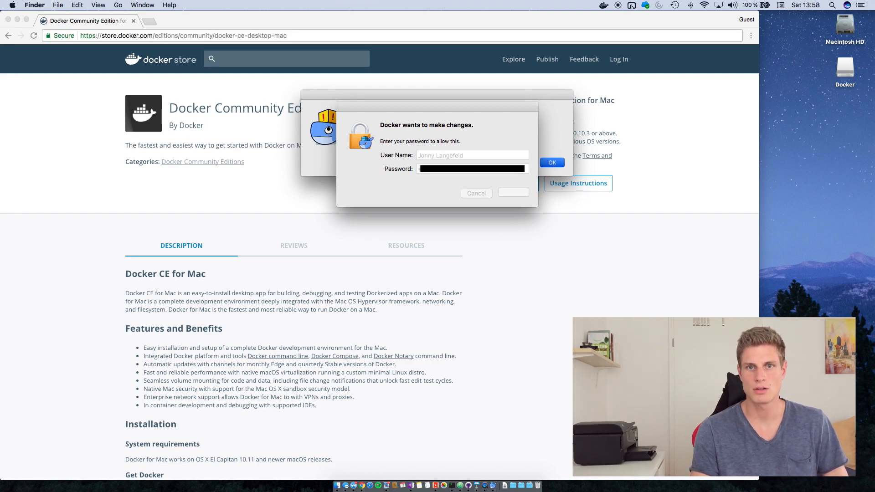
{"action": "left_click", "coordinate": [551, 162]}
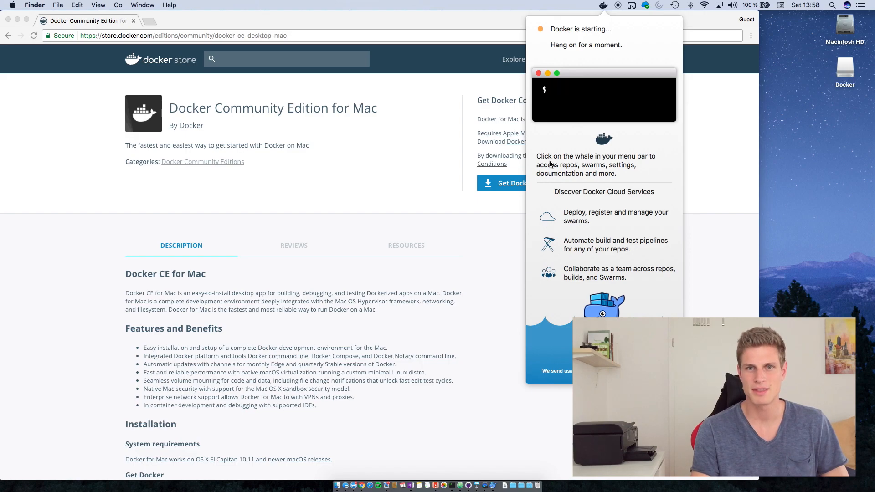
Step: Check the docker version and dismiss the Docker status panel reporting it is running
{"action": "type", "text": "docker ve"}
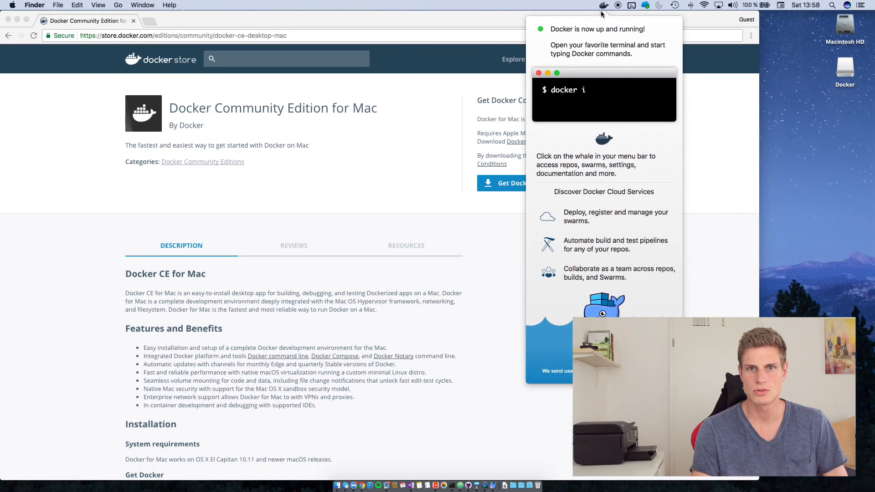
{"action": "type", "text": "version"}
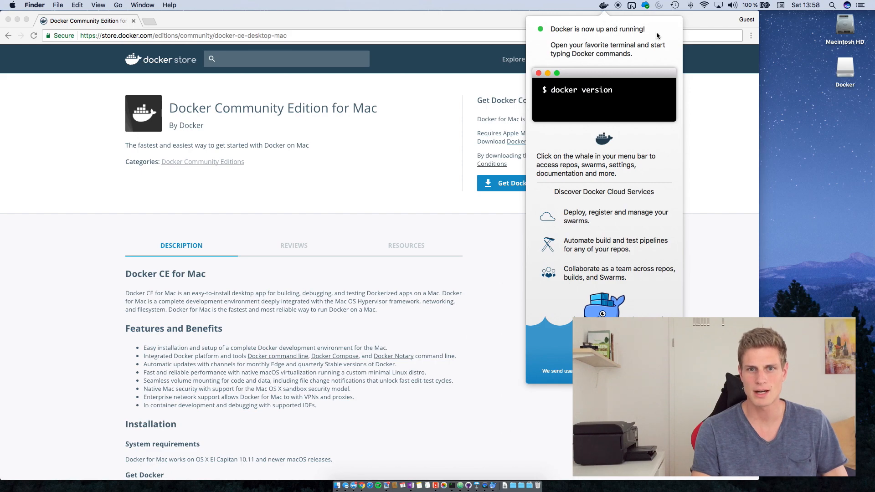
{"action": "left_click", "coordinate": [603, 6]}
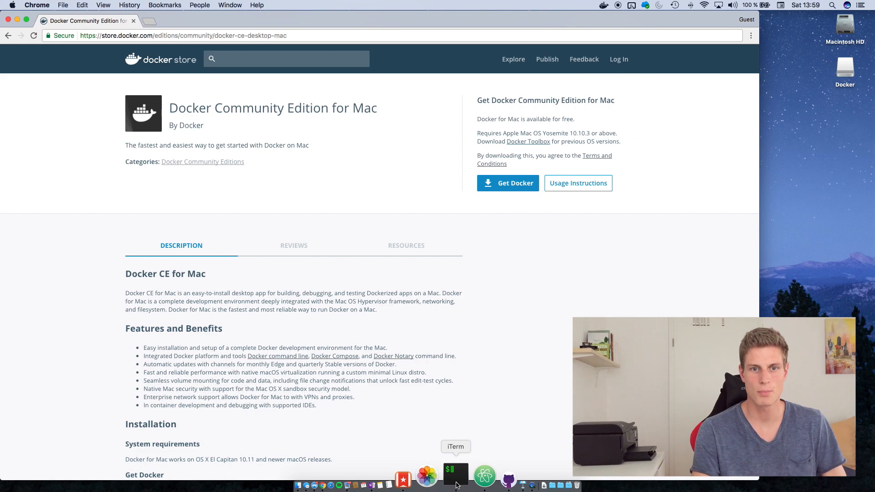
Step: Launch iTerm2 from the Dock to get a terminal session for Docker commands
{"action": "left_click", "coordinate": [456, 475]}
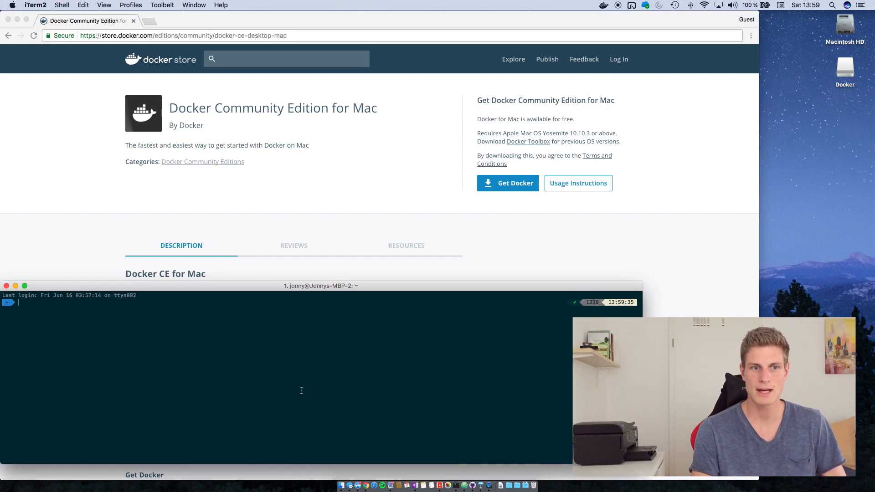
{"action": "type", "text": "docker-on-ubuntu-16-04"}
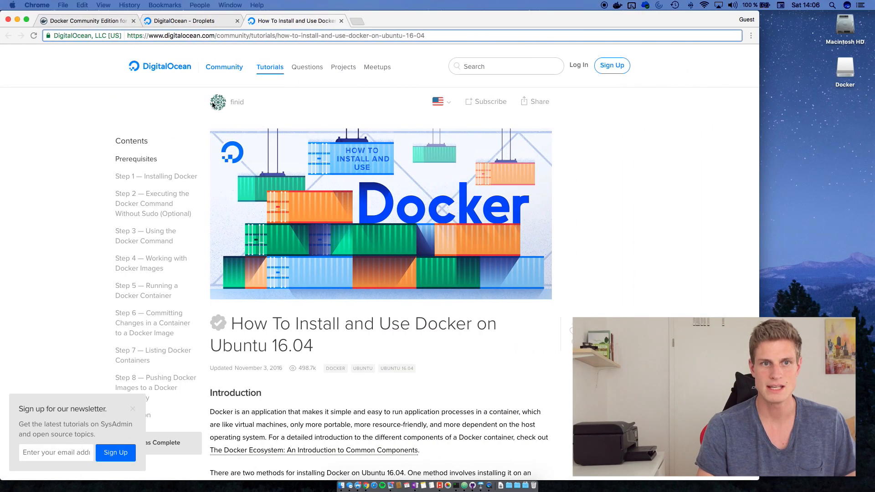
{"action": "mouse_move", "coordinate": [448, 162]}
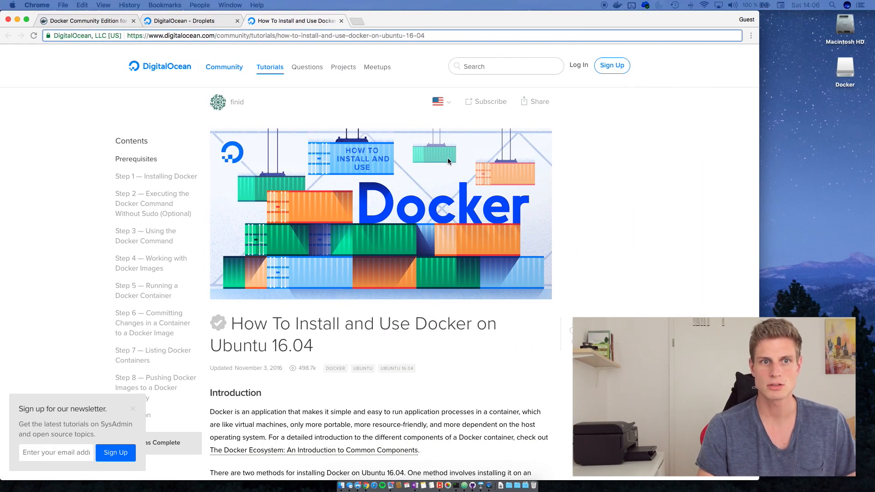
Step: Scroll the Ubuntu 16.04 Docker tutorial down to Step 1 — Installing Docker
{"action": "scroll", "scroll_direction": "down", "scroll_amount": 3}
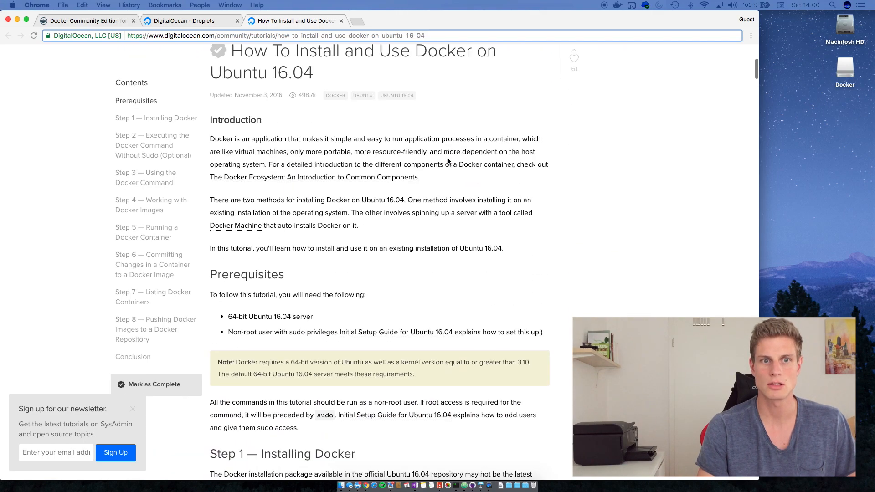
{"action": "scroll", "scroll_direction": "down", "scroll_amount": 3}
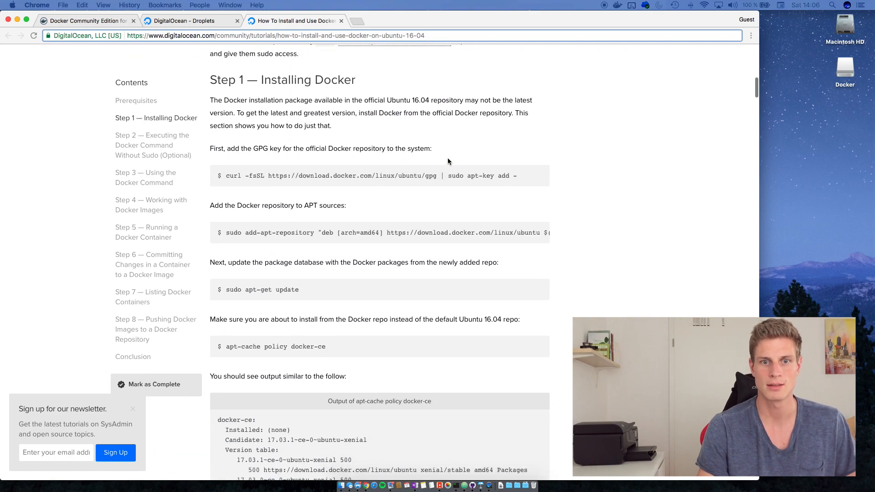
{"action": "scroll", "scroll_direction": "down", "scroll_amount": 3}
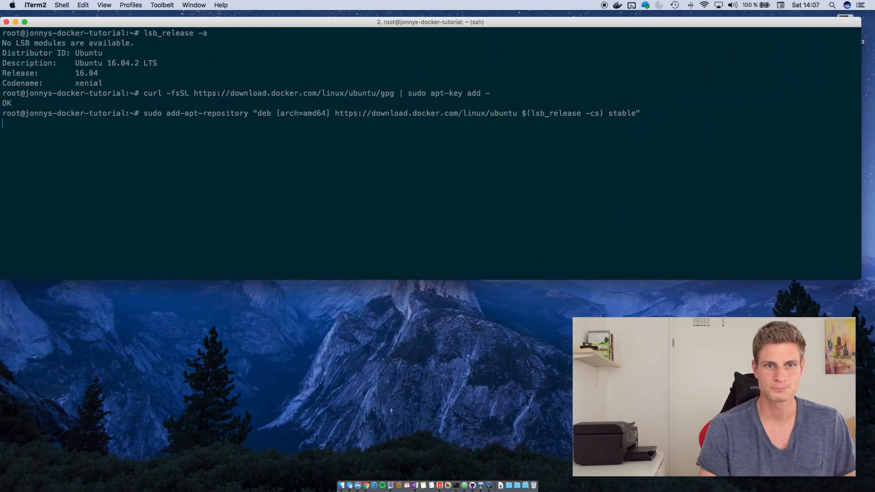
Step: Run sudo apt-get update and sudo apt-get install -y docker-ce on the Ubuntu server
{"action": "type", "text": "sudo apt-"}
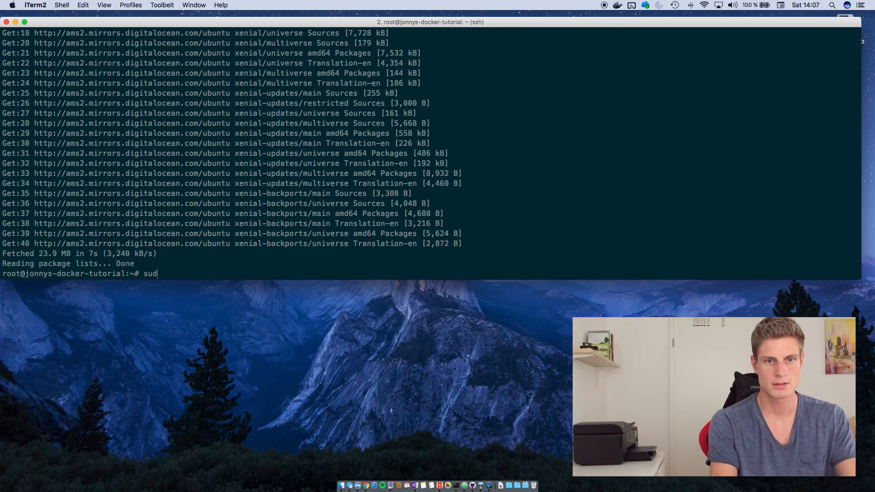
{"action": "type", "text": "o apt"}
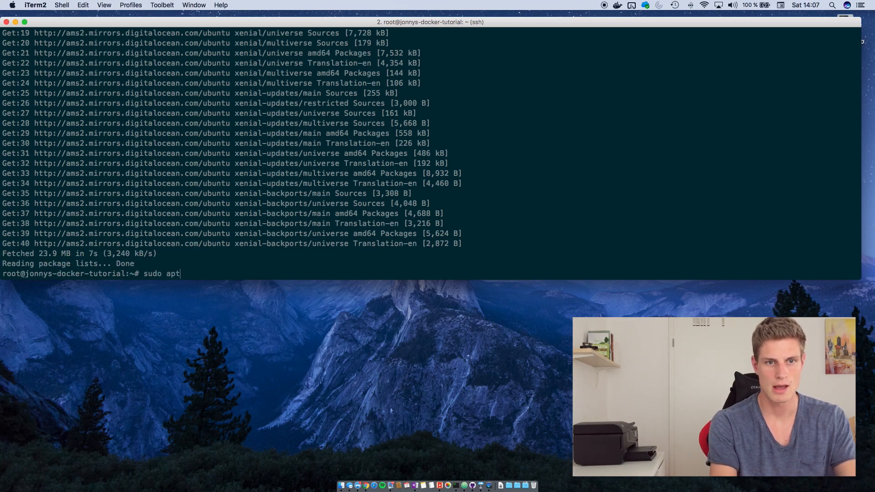
{"action": "type", "text": "-get"}
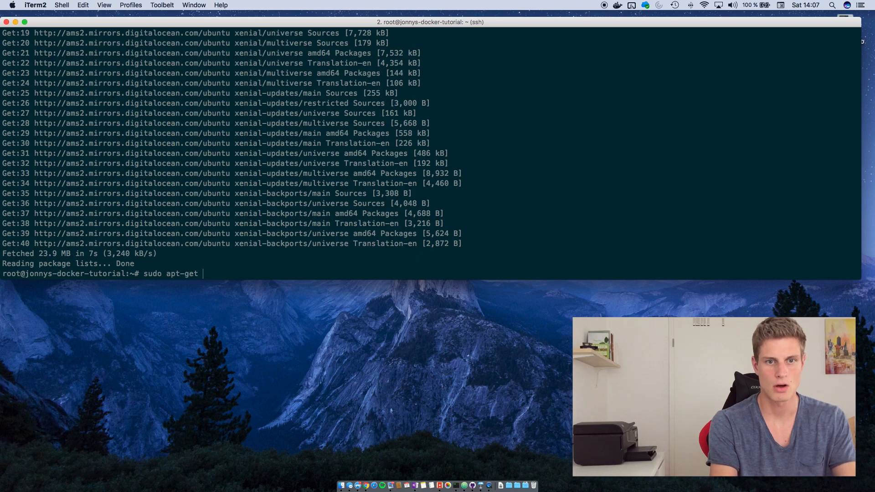
{"action": "type", "text": "install -y"}
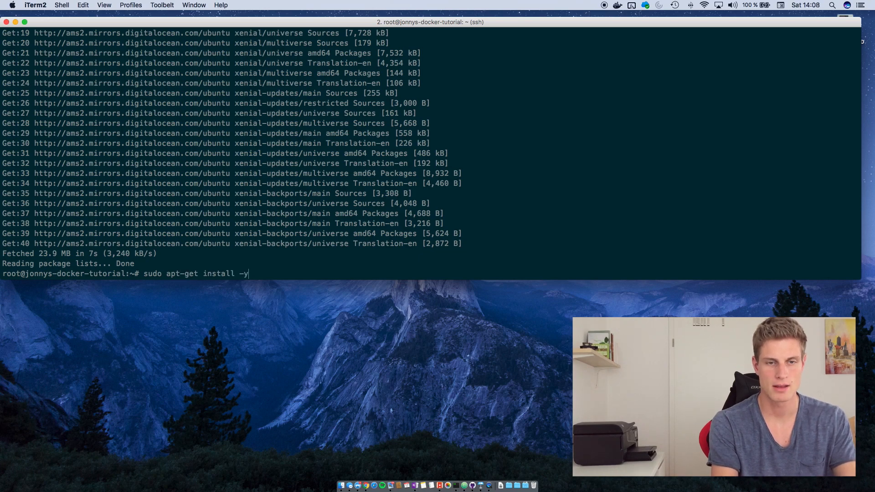
{"action": "type", "text": "do"}
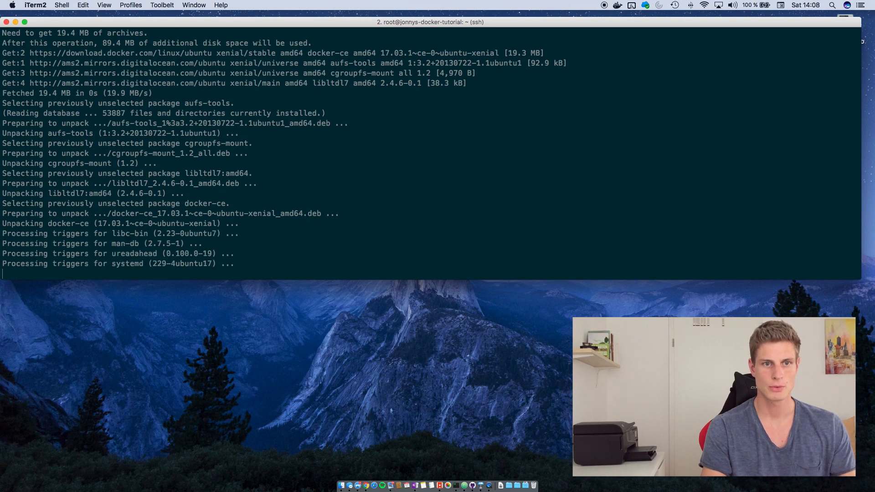
{"action": "type", "text": "docker"}
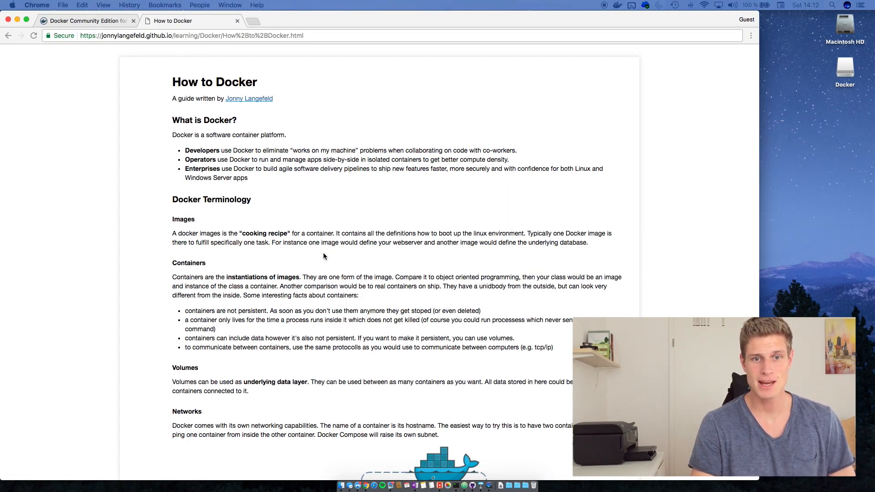
{"action": "mouse_move", "coordinate": [597, 213]}
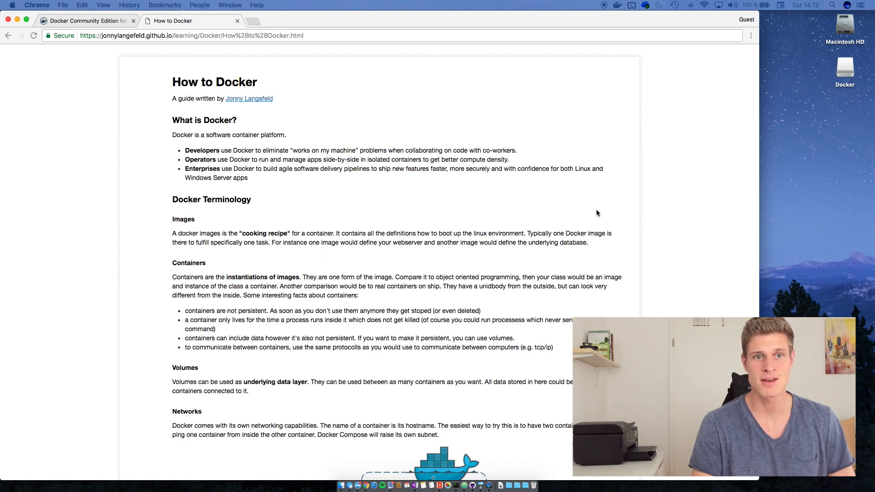
{"action": "mouse_move", "coordinate": [646, 193]}
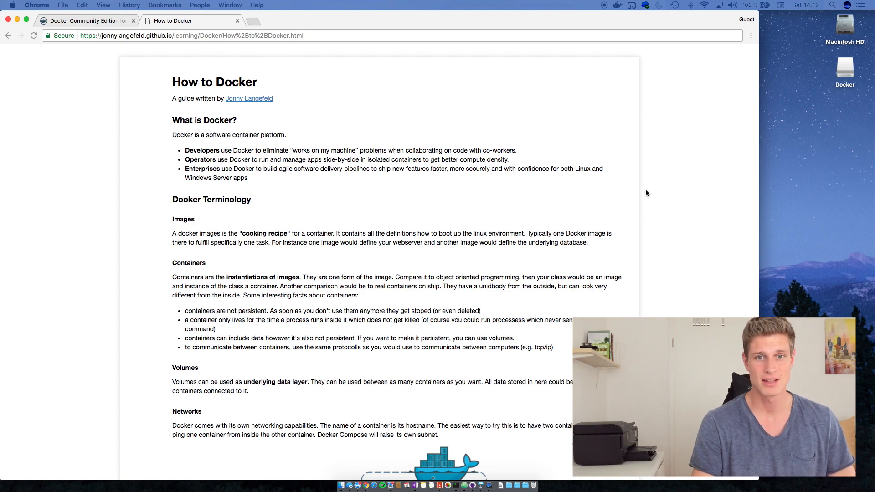
Step: Scroll through the How to Docker guide to review its first commands
{"action": "scroll", "scroll_direction": "down", "scroll_amount": 3}
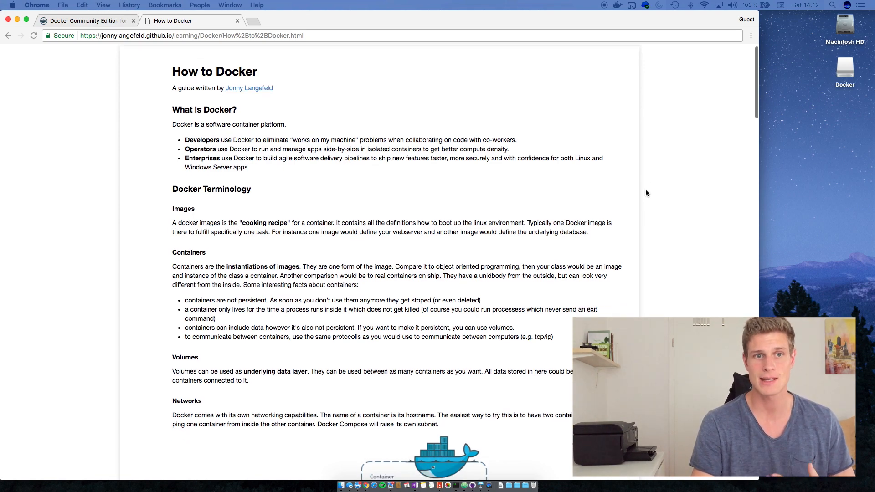
{"action": "scroll", "scroll_direction": "down", "scroll_amount": 3}
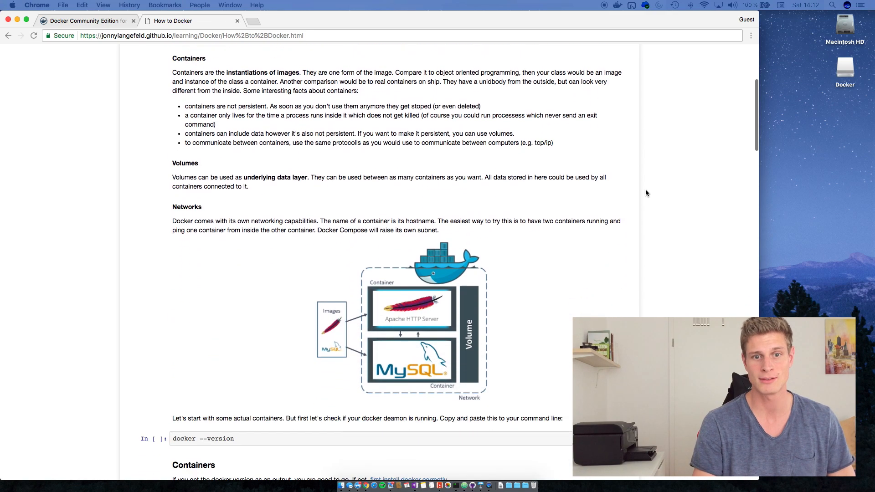
{"action": "scroll", "scroll_direction": "down", "scroll_amount": 3}
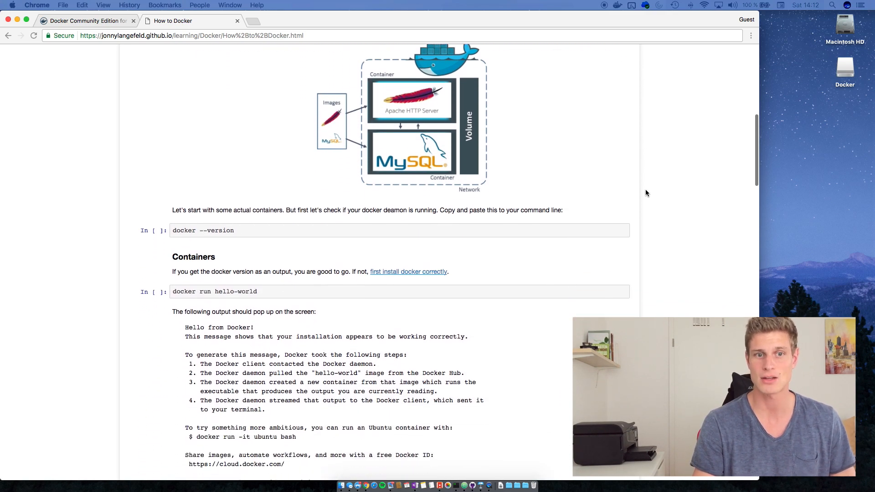
{"action": "scroll", "scroll_direction": "down", "scroll_amount": 3}
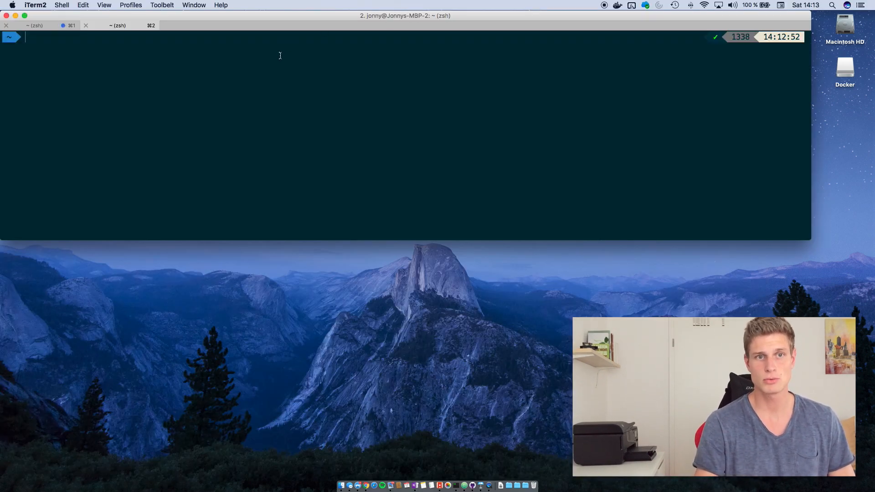
Step: Run docker run hello-world so the image is pulled and the Hello from Docker message prints
{"action": "type", "text": "docker run hello-world"}
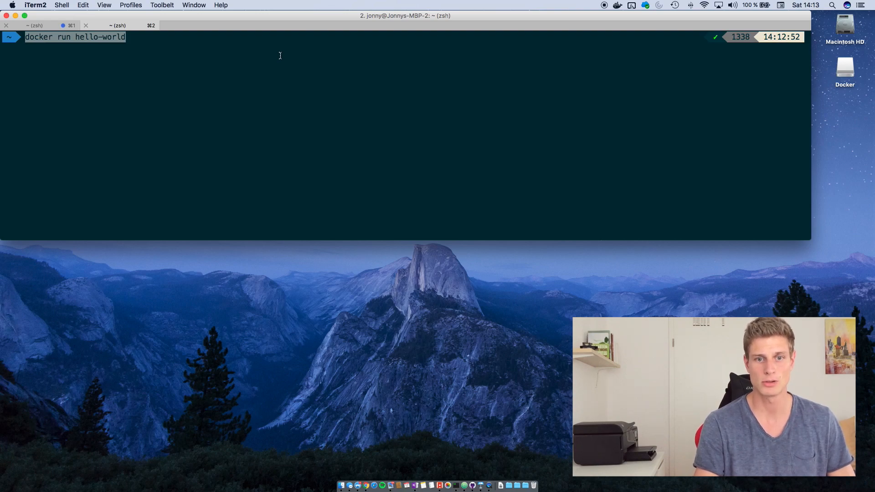
{"action": "key", "text": "Return"}
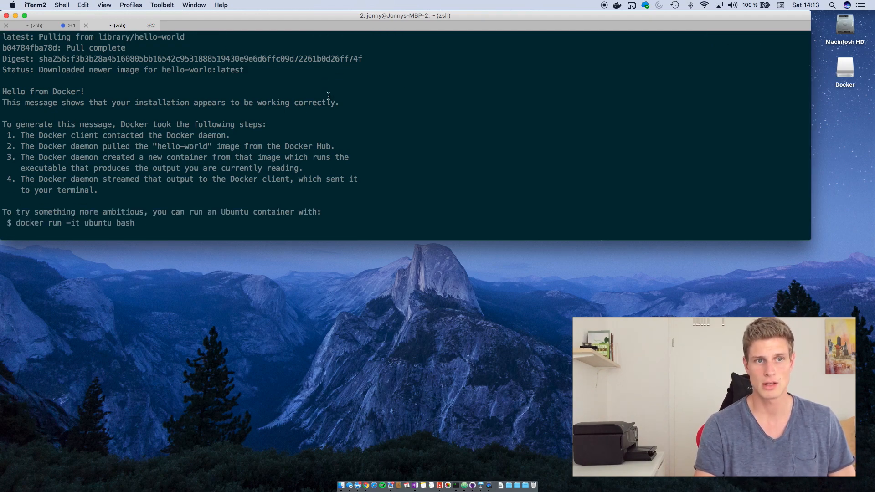
{"action": "scroll", "scroll_direction": "down", "scroll_amount": 3}
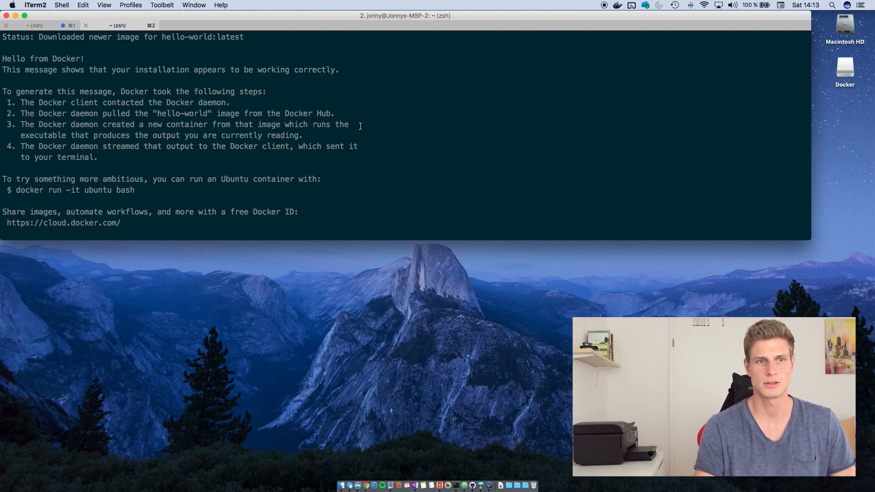
{"action": "mouse_move", "coordinate": [363, 146]}
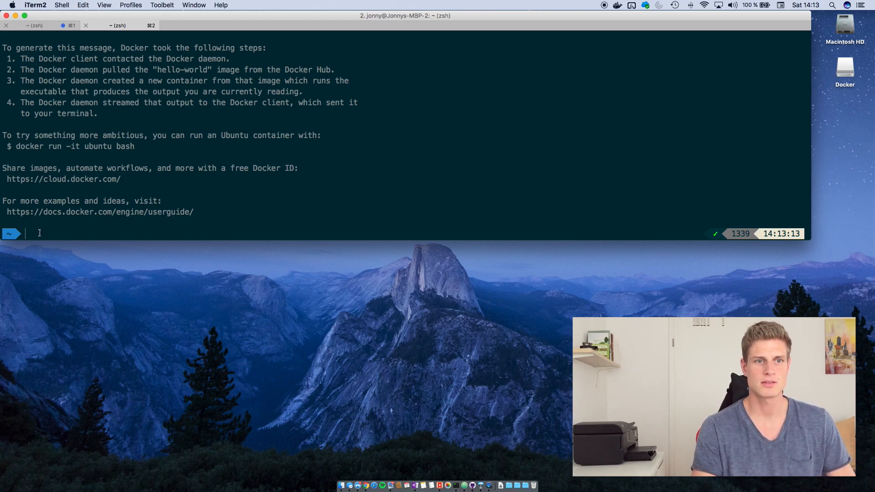
Step: List containers, then run a second hello-world container named my-hello
{"action": "type", "text": "docker ps -a"}
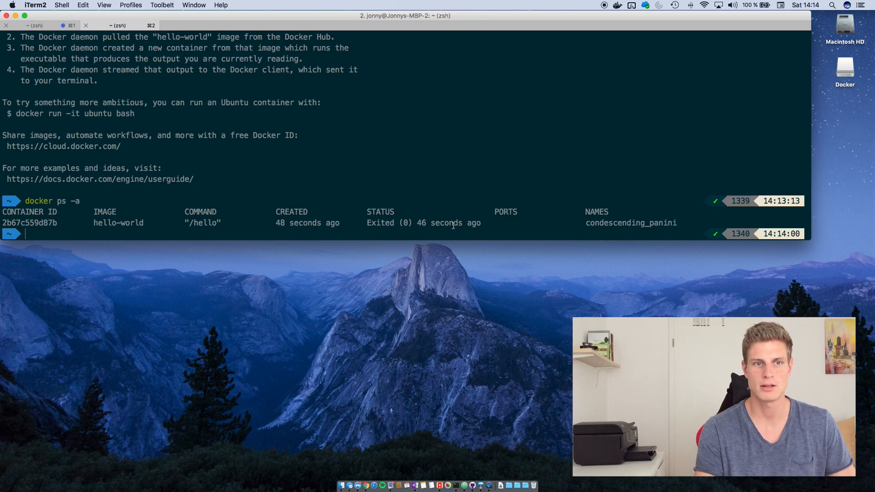
{"action": "mouse_move", "coordinate": [287, 234]}
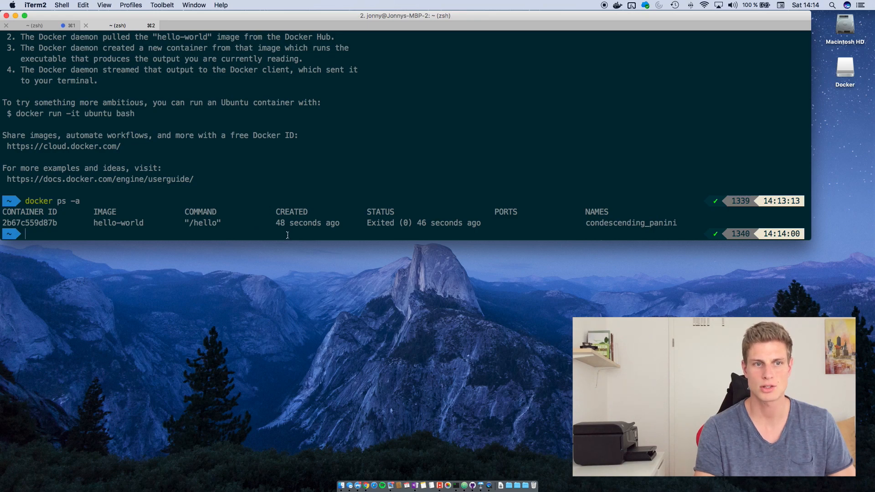
{"action": "mouse_move", "coordinate": [406, 226]}
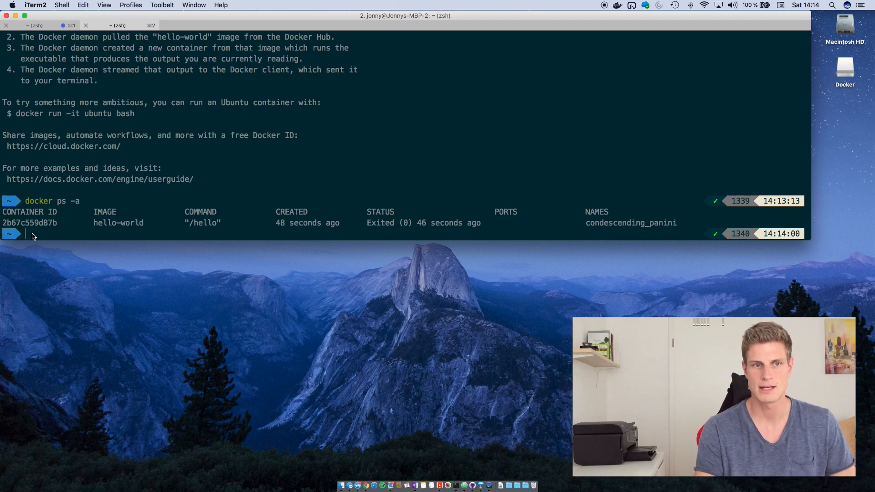
{"action": "type", "text": "docker run --name"}
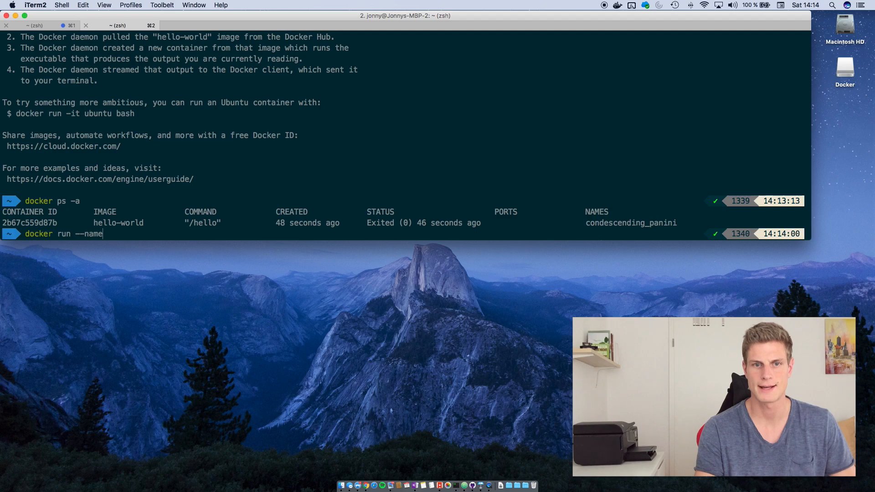
{"action": "type", "text": "my-hello he"}
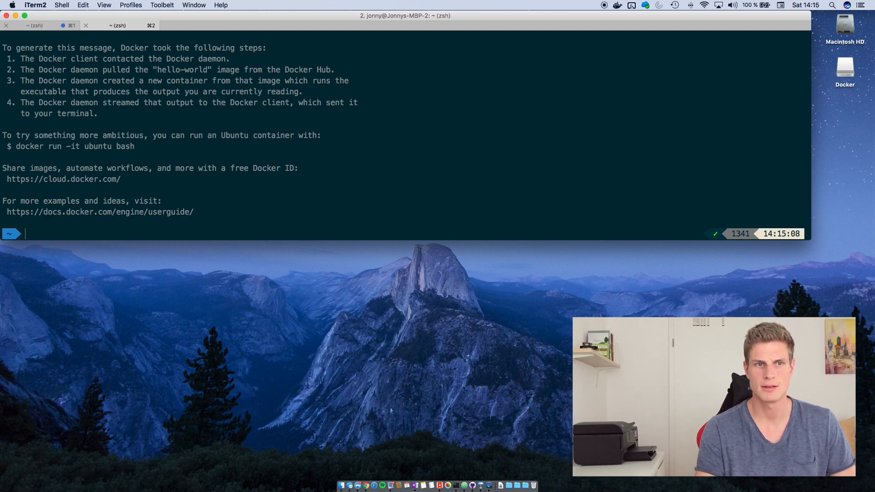
Step: Run docker ps -a to show my-hello beside condescending_panini, both exited
{"action": "type", "text": "docker ps -a"}
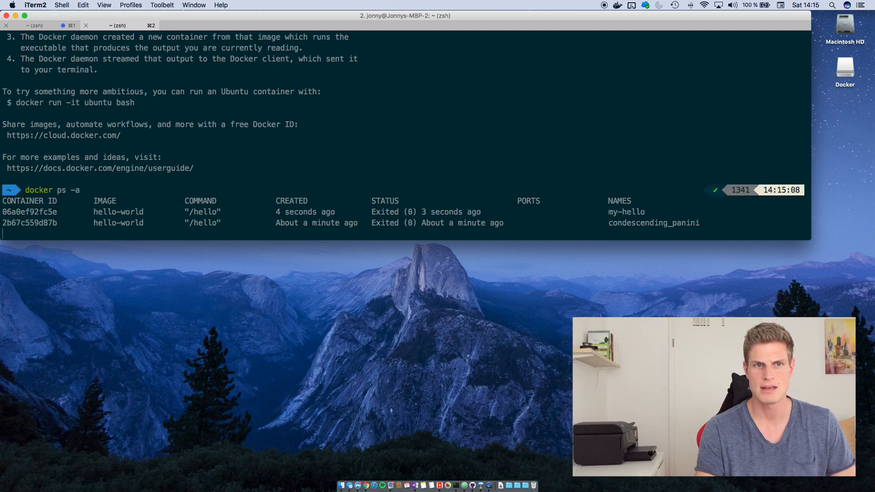
{"action": "key", "text": "Return"}
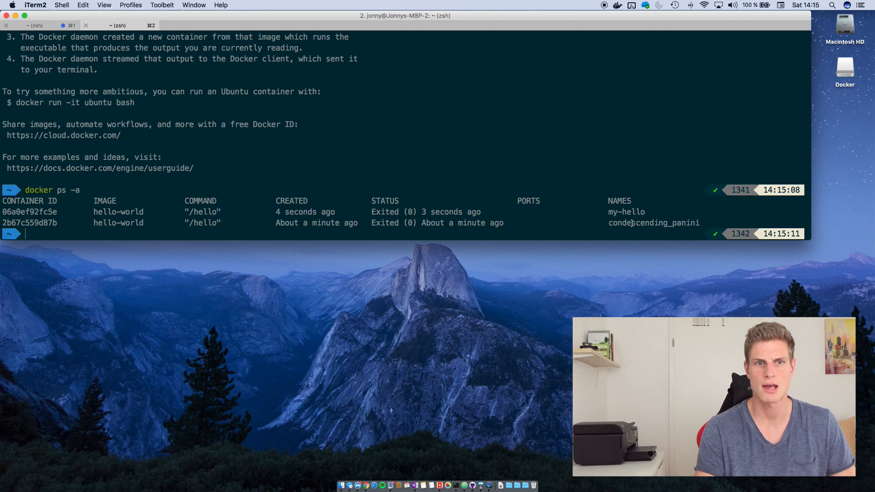
Step: Compose docker run -it --name my-linuc-container and begin the ubuntu image name
{"action": "type", "text": "docker run -"}
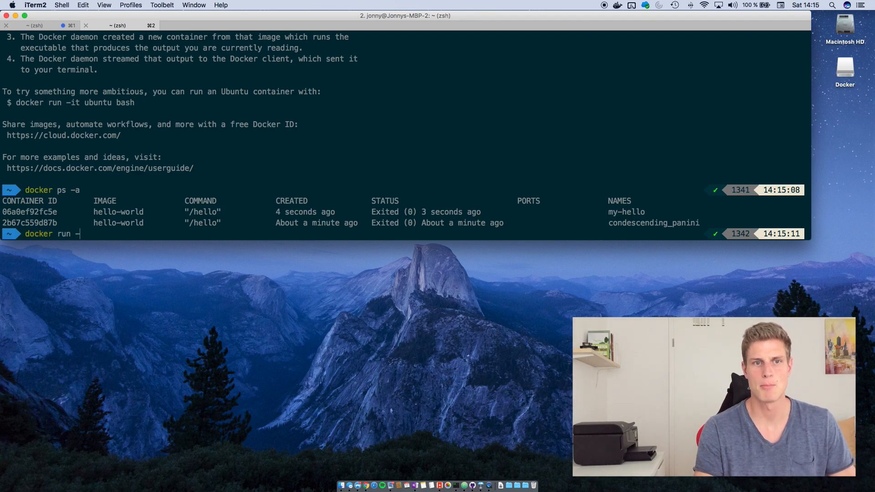
{"action": "type", "text": "it"}
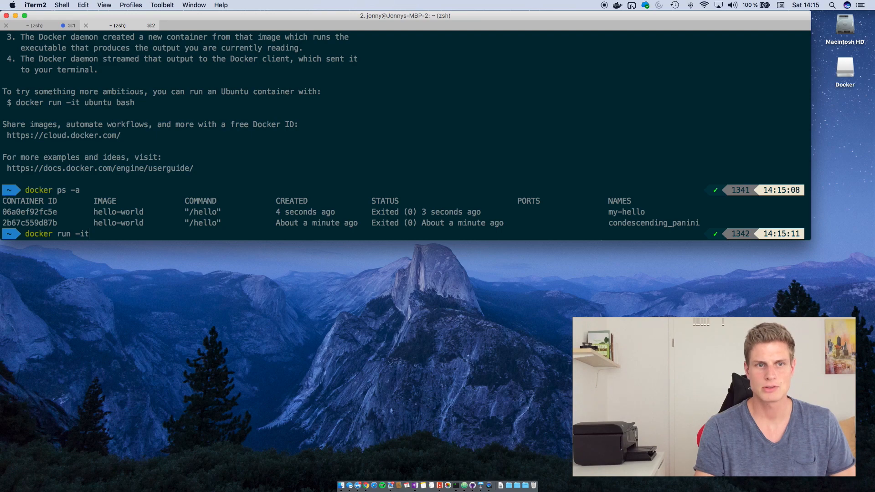
{"action": "type", "text": "--name"}
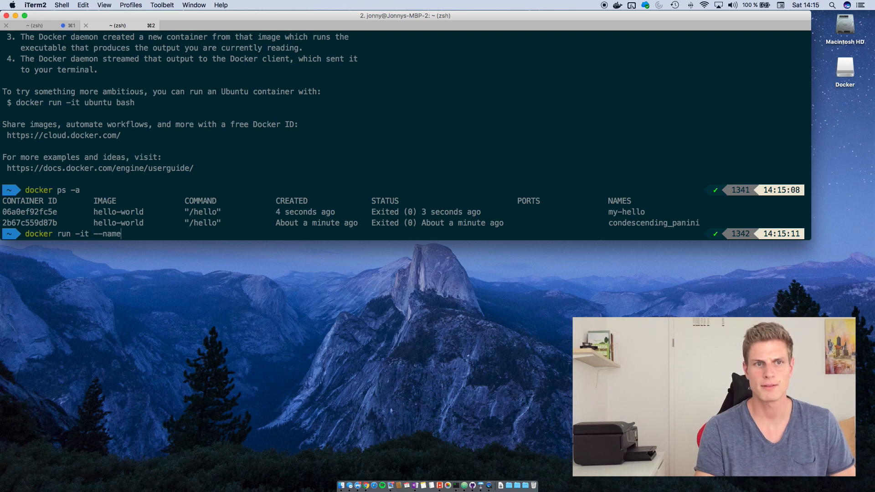
{"action": "type", "text": "my-l"}
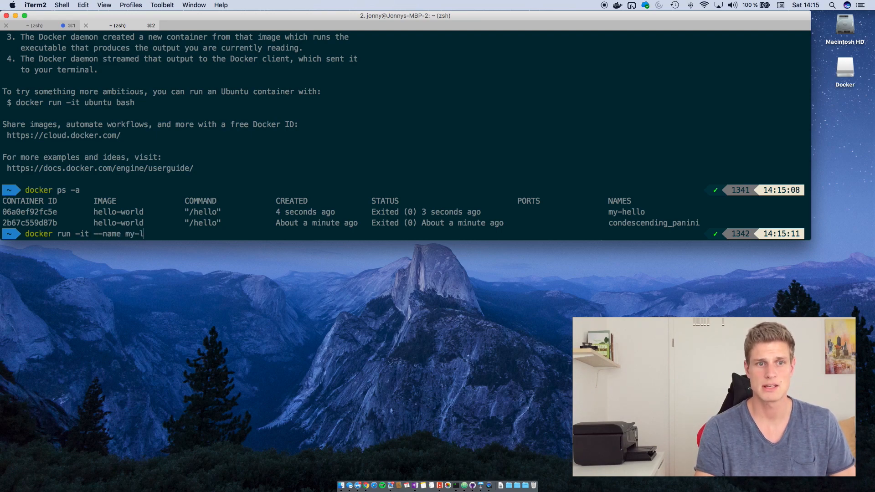
{"action": "type", "text": "inux"}
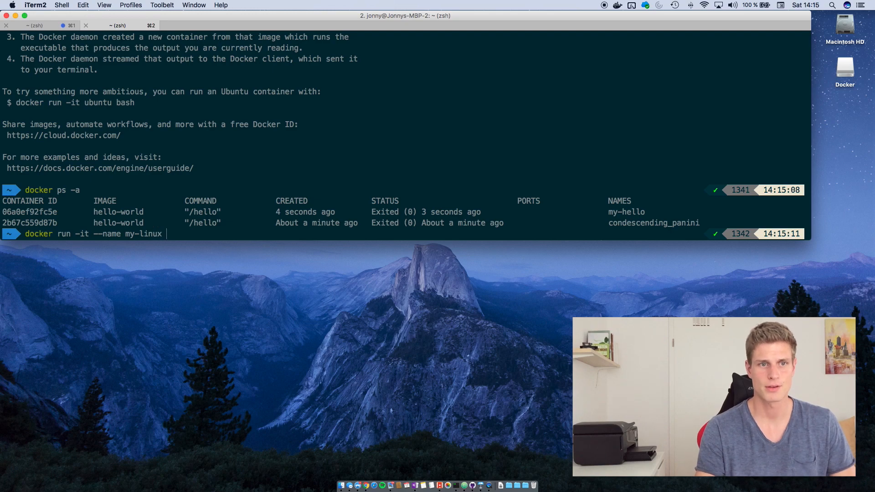
{"action": "key", "text": "backspace"}
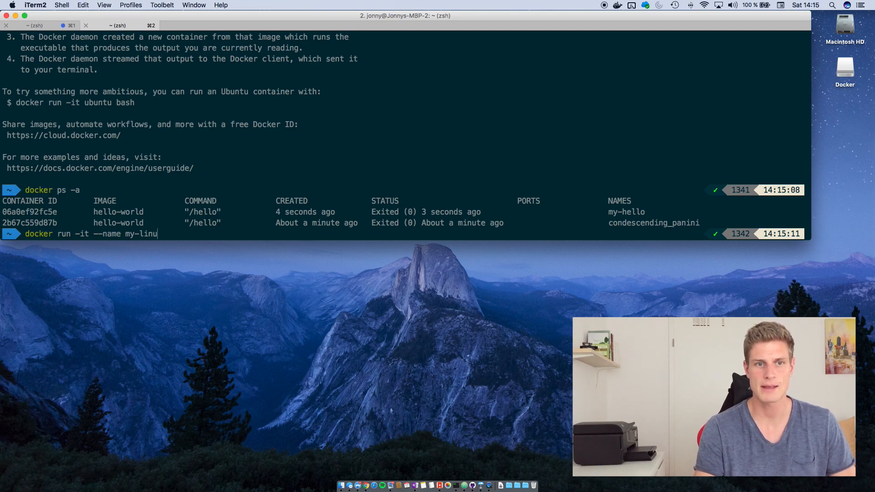
{"action": "type", "text": "c-container"}
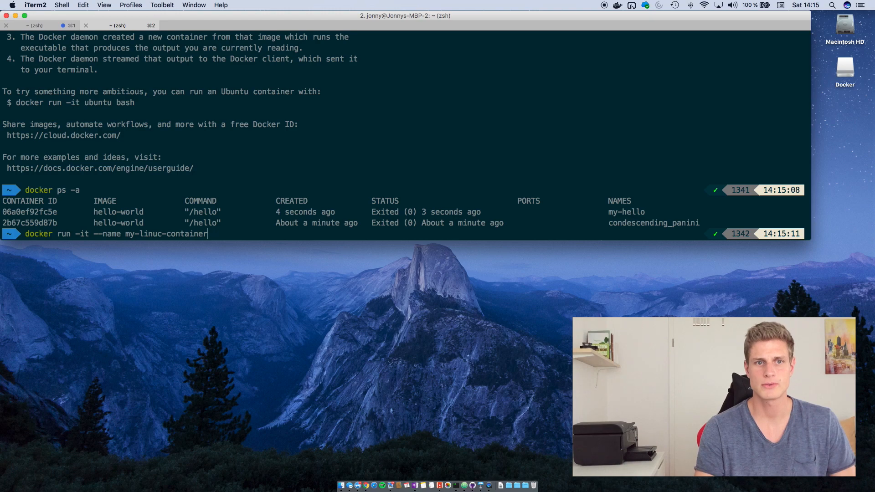
{"action": "type", "text": "ubn"}
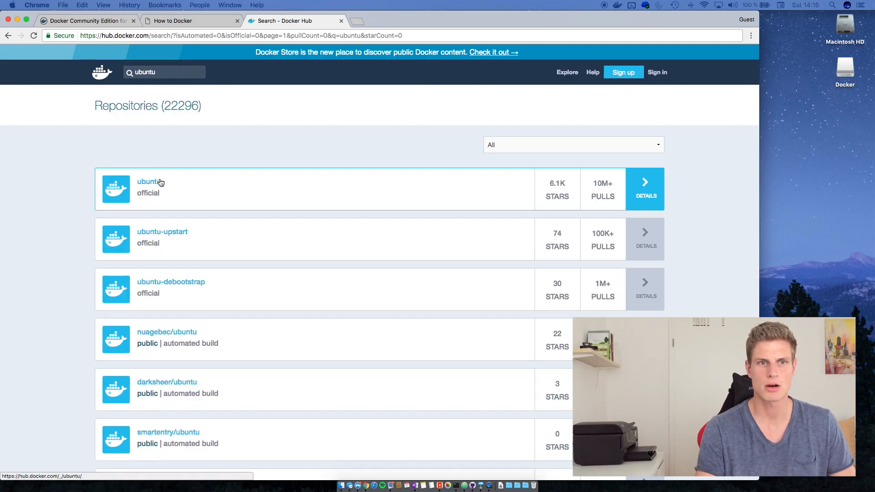
{"action": "mouse_move", "coordinate": [607, 189]}
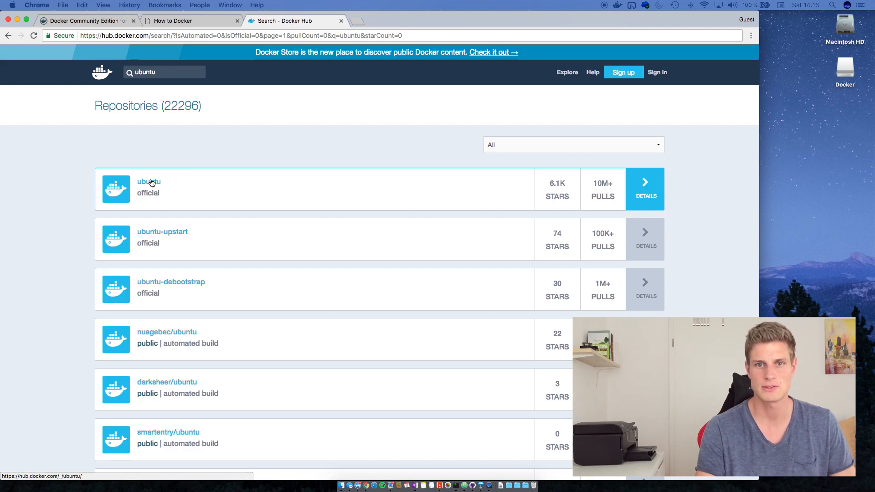
Step: Open the official ubuntu repository page from the Docker Hub search results
{"action": "left_click", "coordinate": [149, 182]}
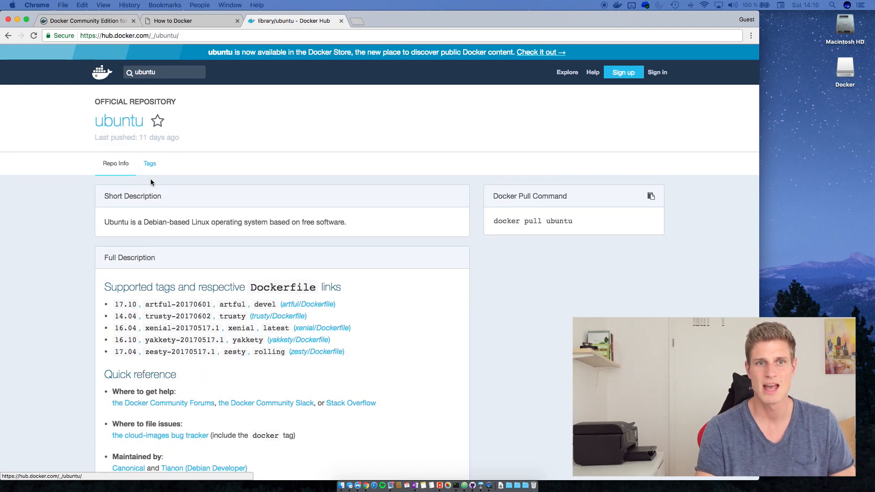
{"action": "scroll", "scroll_direction": "down", "scroll_amount": 3}
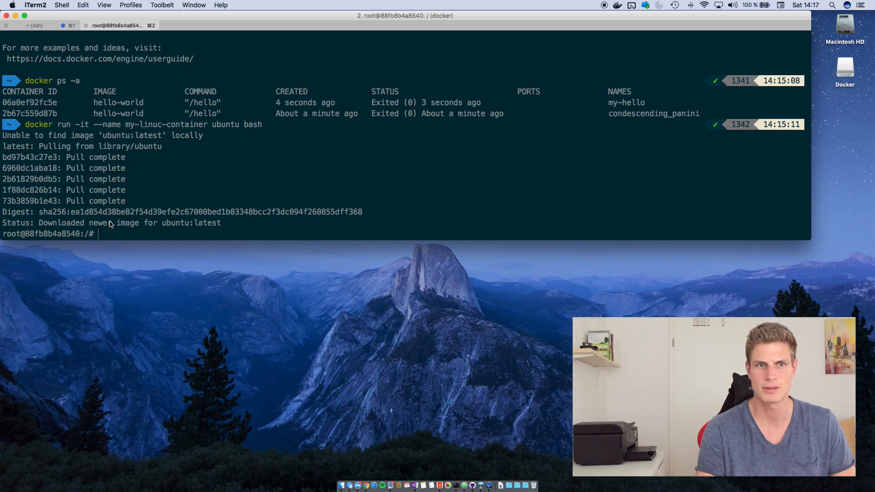
Step: List the container's root directories with ls and leave the shell with exit
{"action": "type", "text": "ls"}
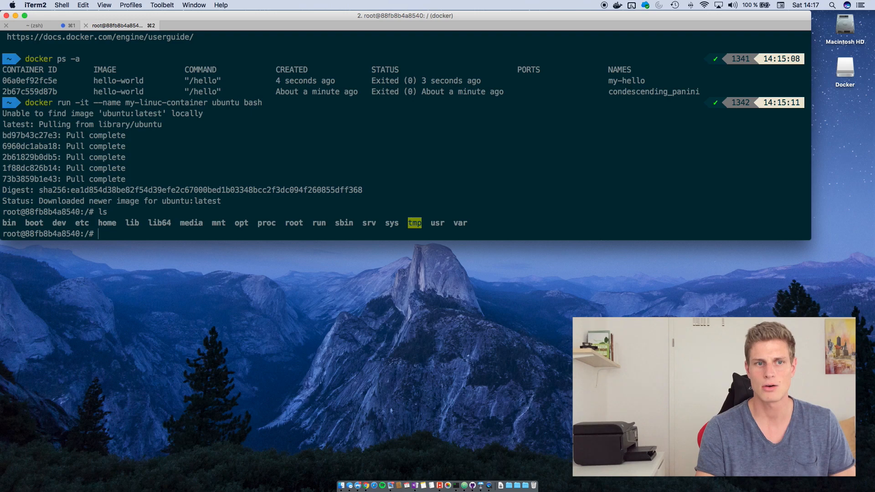
{"action": "type", "text": "exit"}
{"action": "type", "text": "docker ps -a"}
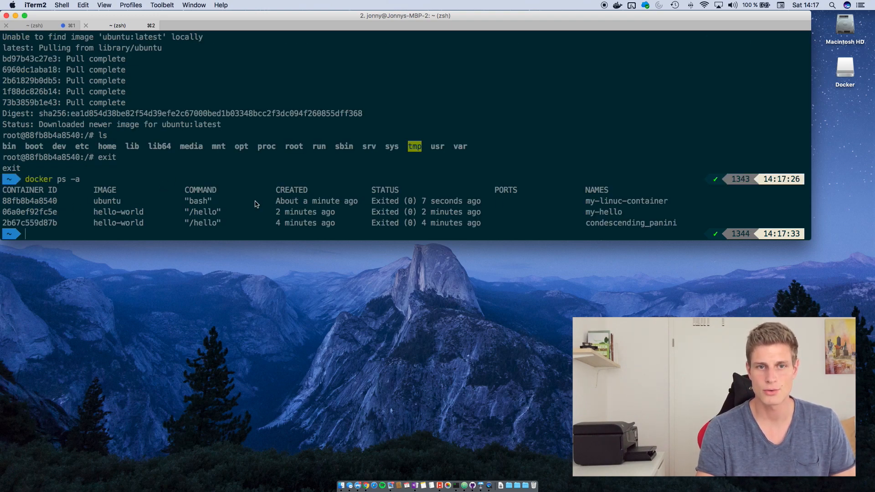
{"action": "mouse_move", "coordinate": [641, 205]}
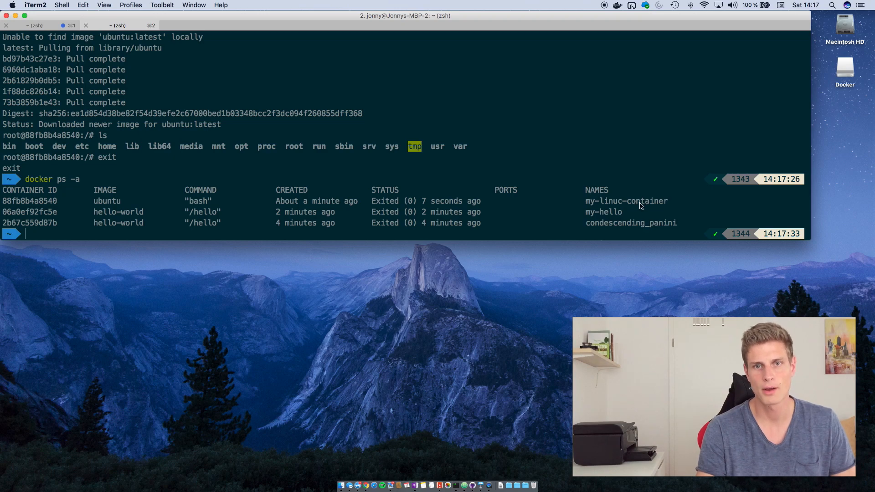
{"action": "mouse_move", "coordinate": [622, 205]}
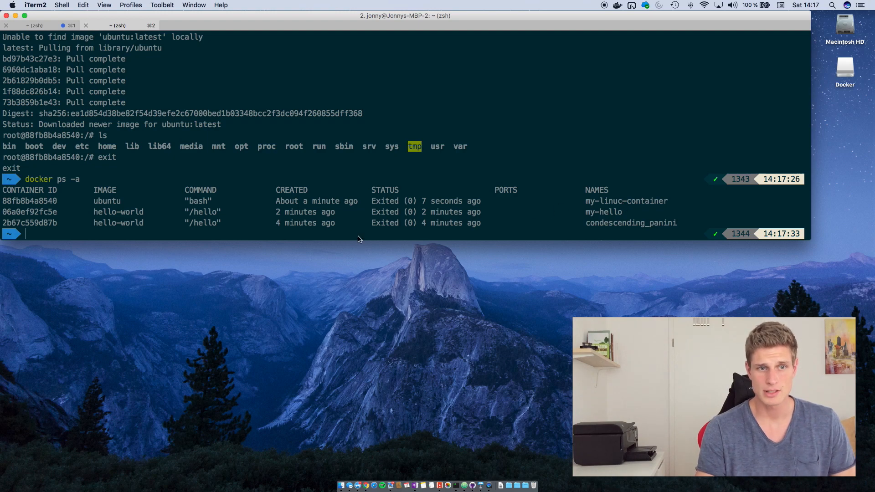
Step: Run docker images to show the local hello-world and ubuntu images
{"action": "type", "text": "docker images"}
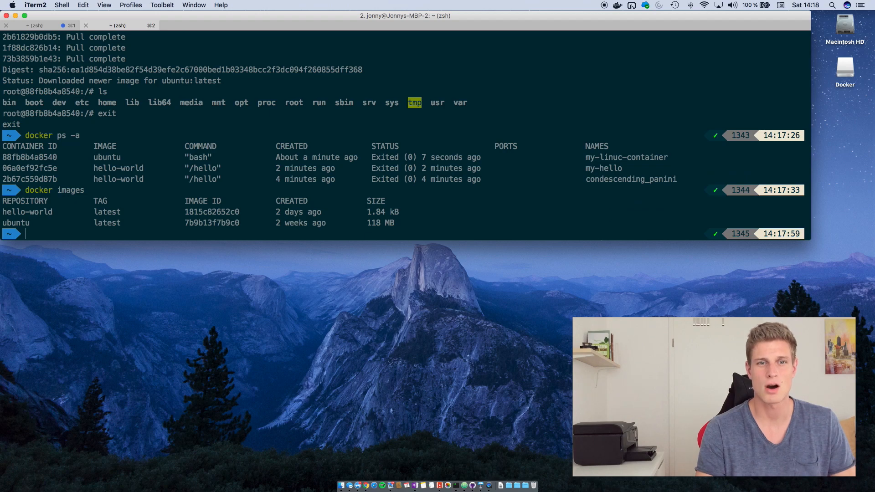
{"action": "mouse_move", "coordinate": [389, 232]}
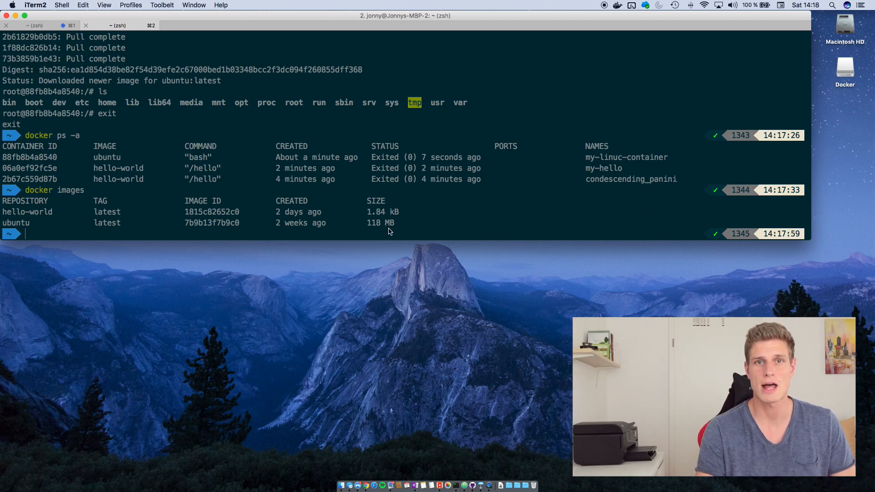
{"action": "mouse_move", "coordinate": [22, 218]}
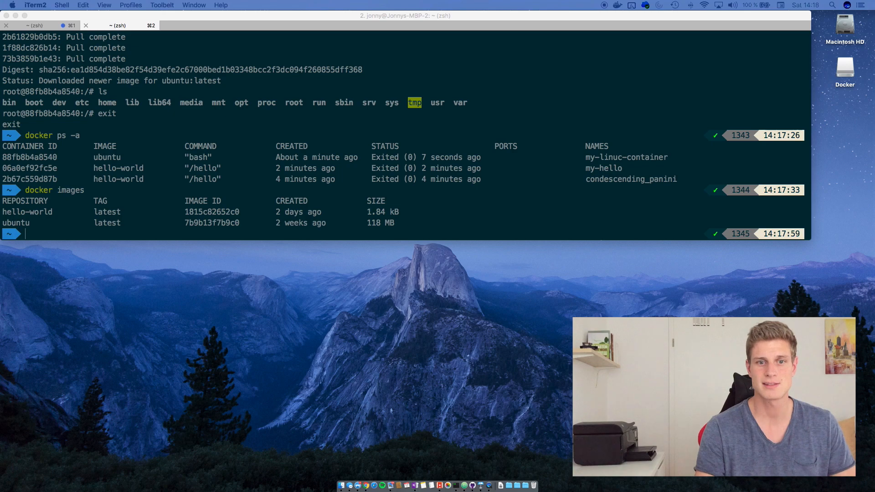
{"action": "mouse_move", "coordinate": [130, 241]}
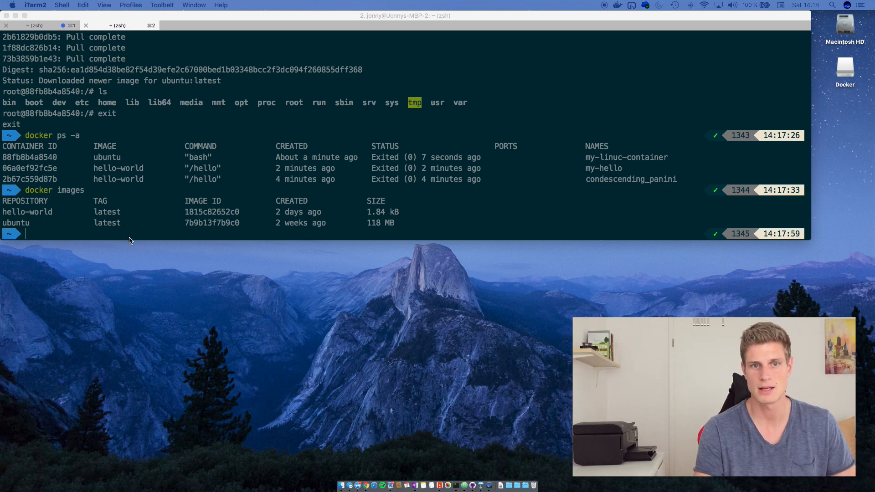
Step: Recall the previous run command and launch a second container named my-linuc-container-1
{"action": "type", "text": "docker ps -a"}
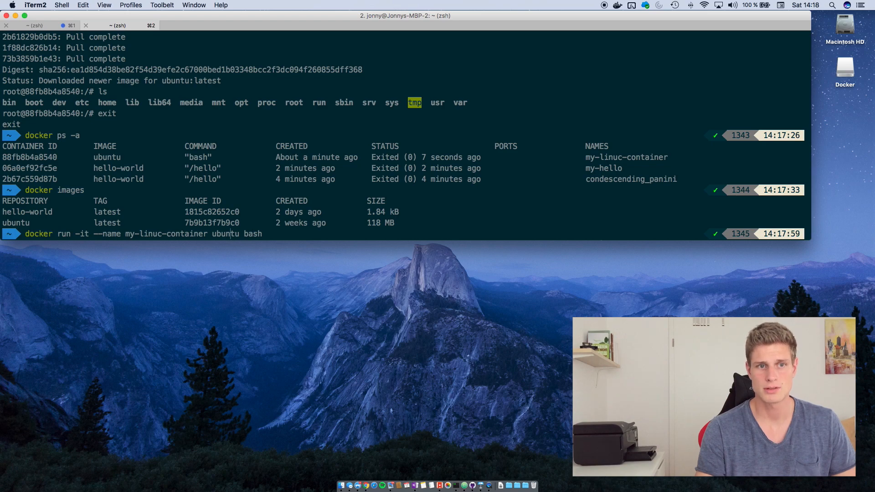
{"action": "type", "text": "-1"}
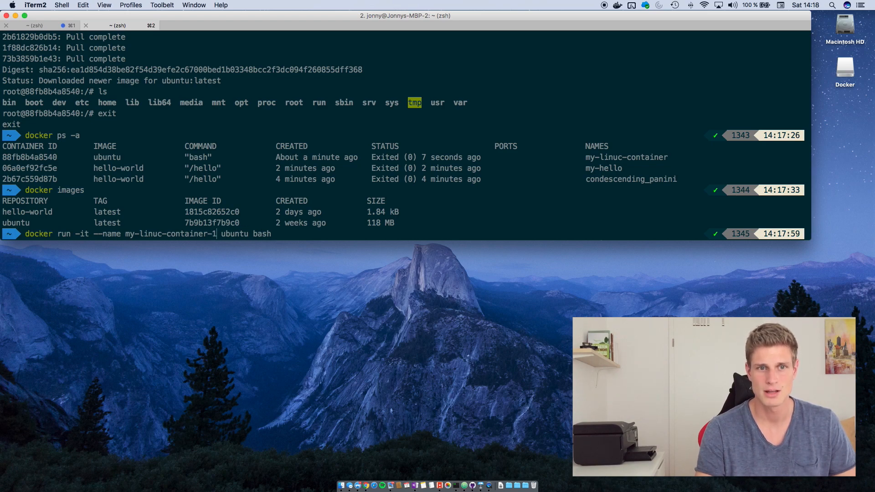
{"action": "key", "text": "enter"}
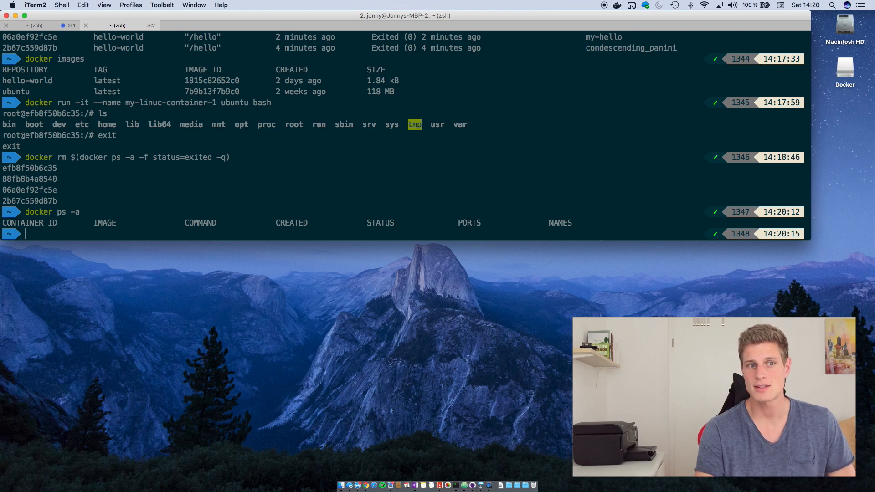
Step: Start a self-removing my-linux-container with /Data/Privat/Dokumente/Projekte/learning/Docker mounted at /my-data
{"action": "type", "text": "docker"}
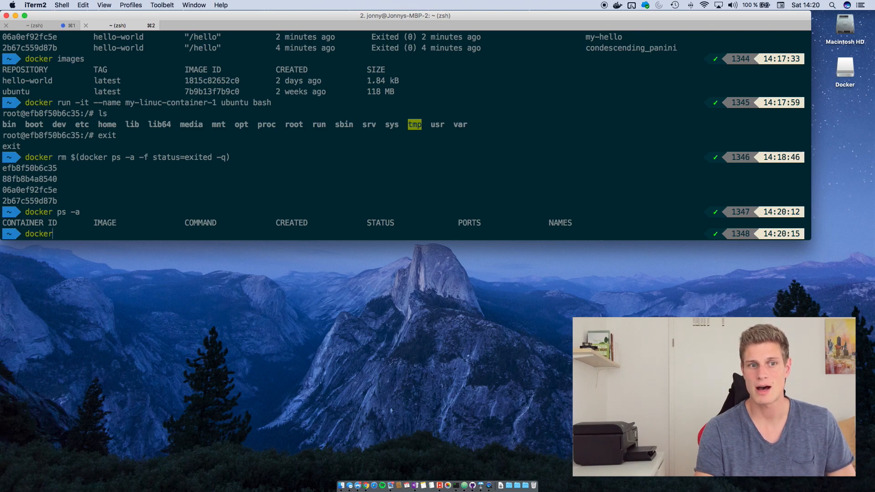
{"action": "type", "text": "run"}
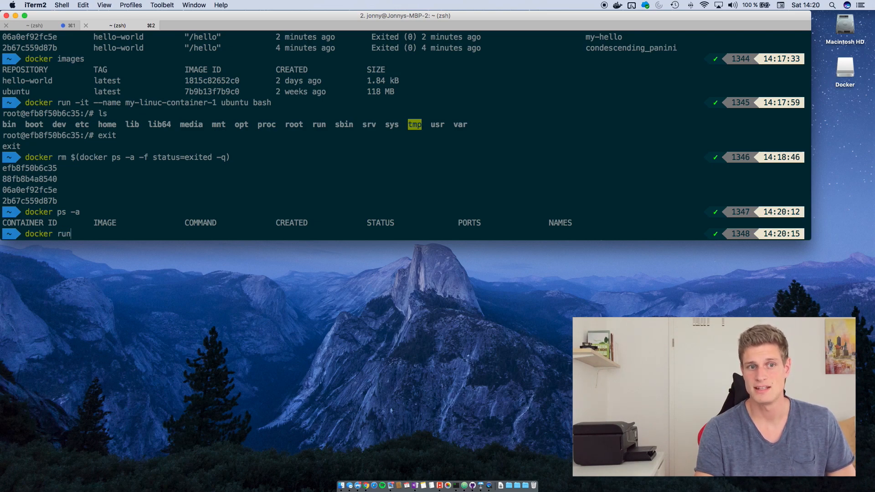
{"action": "type", "text": "-it"}
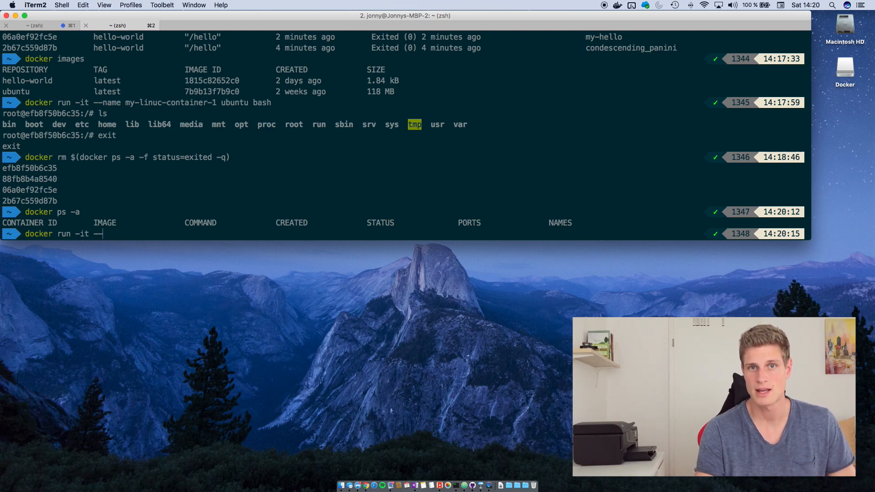
{"action": "type", "text": "--name my-linu"}
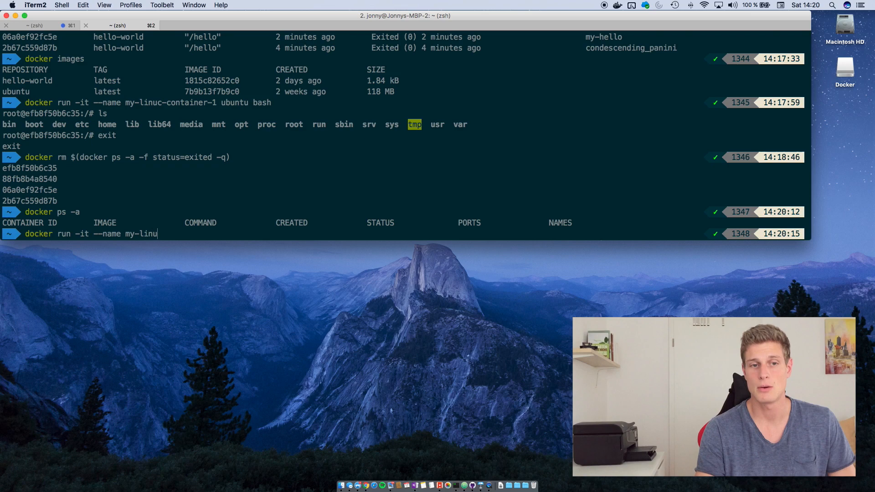
{"action": "type", "text": "x-container --"}
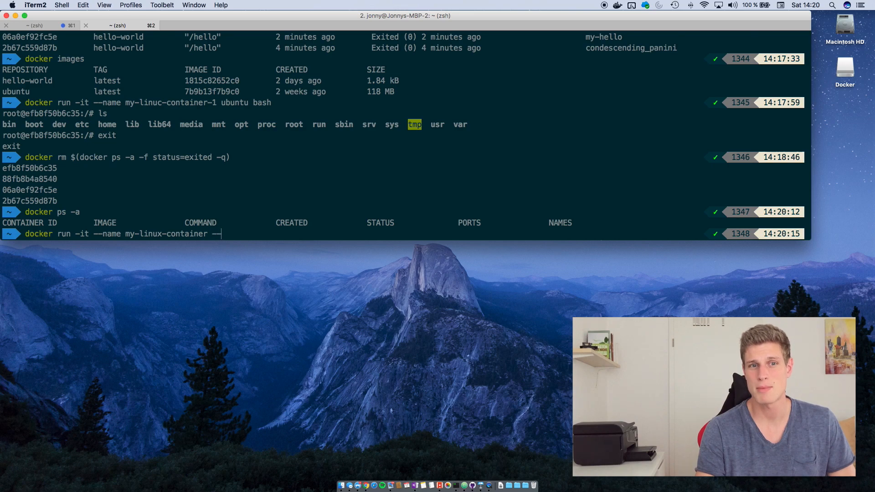
{"action": "type", "text": "rm"}
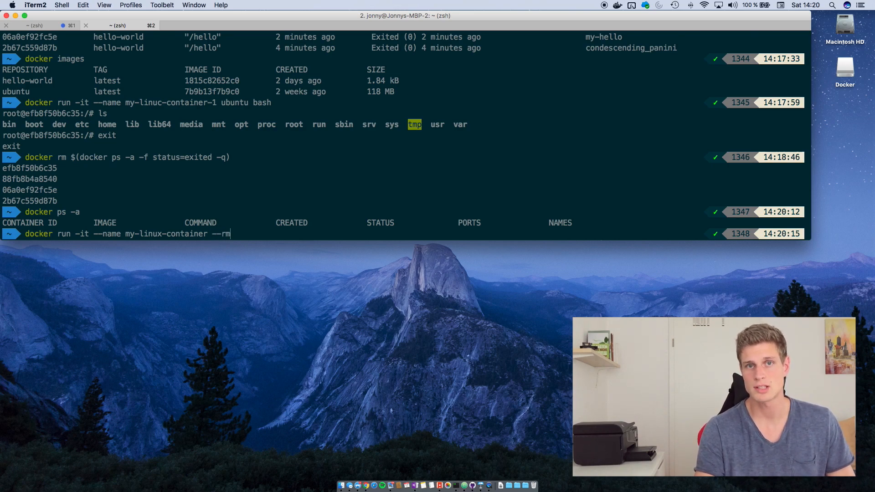
{"action": "type", "text": "-"}
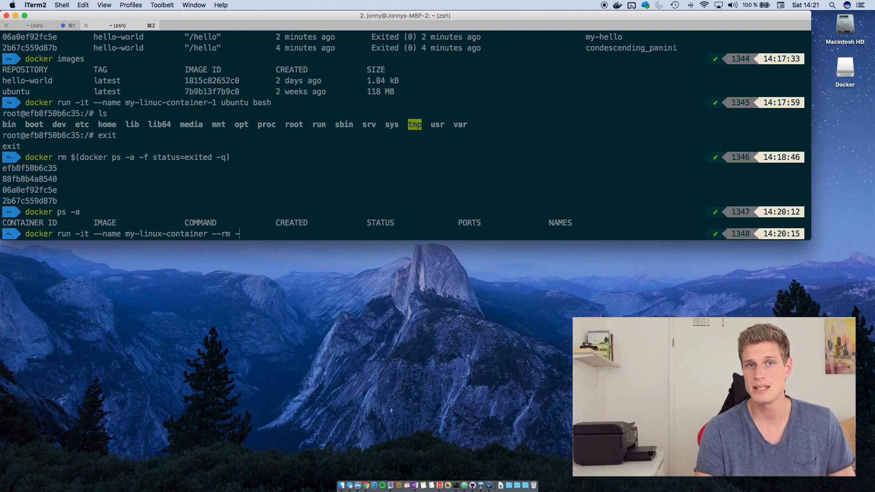
{"action": "type", "text": "v"}
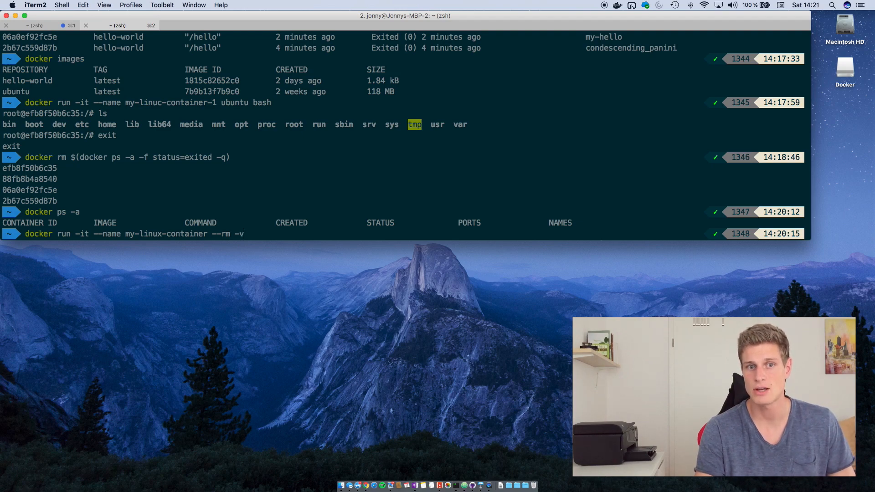
{"action": "type", "text": "/Data"}
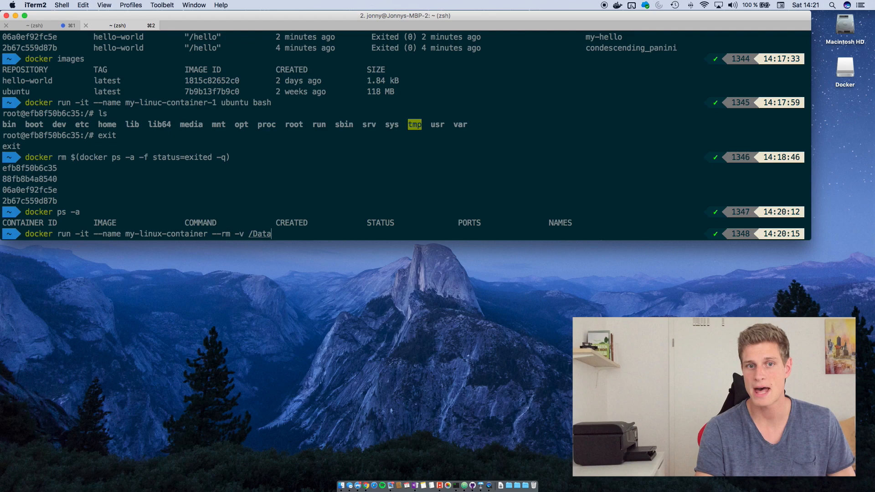
{"action": "type", "text": "/"}
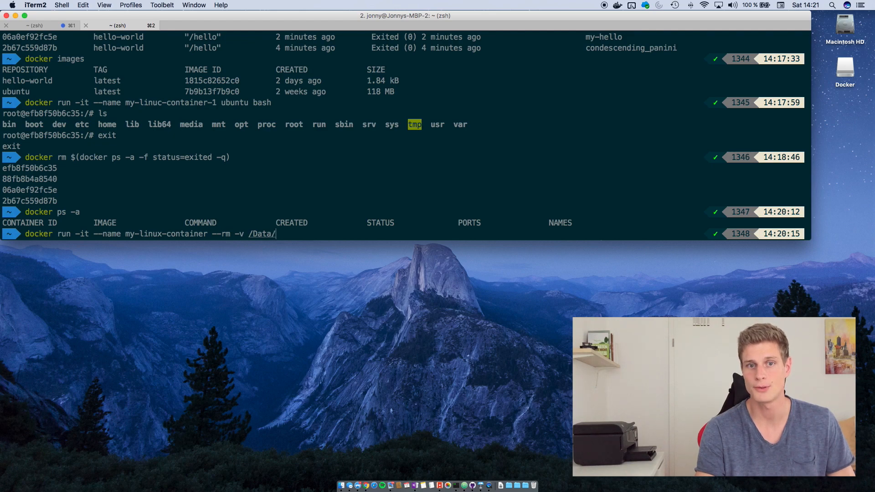
{"action": "type", "text": "Privat/Dokumente/Projekte/learning/Docker:"}
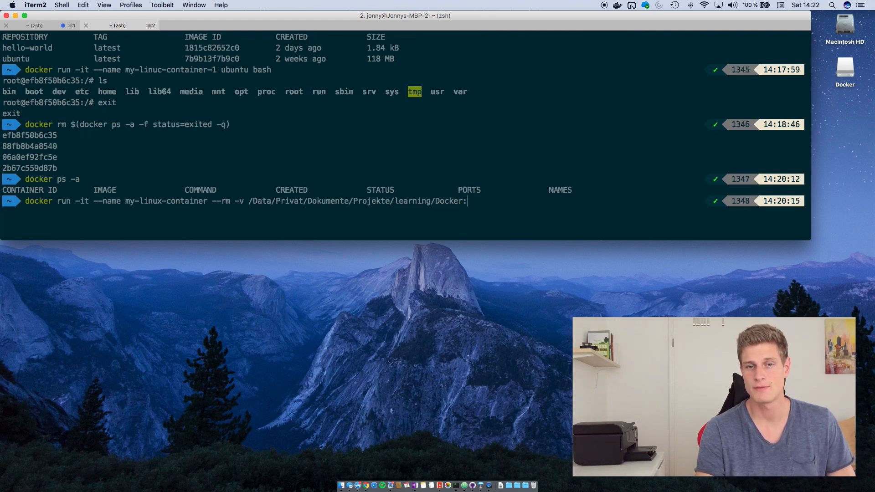
{"action": "type", "text": "/"}
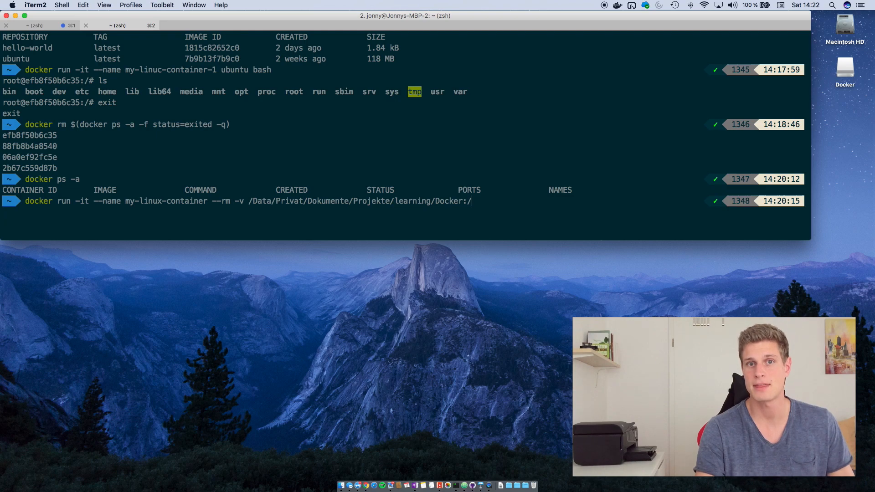
{"action": "type", "text": "my-data ub"}
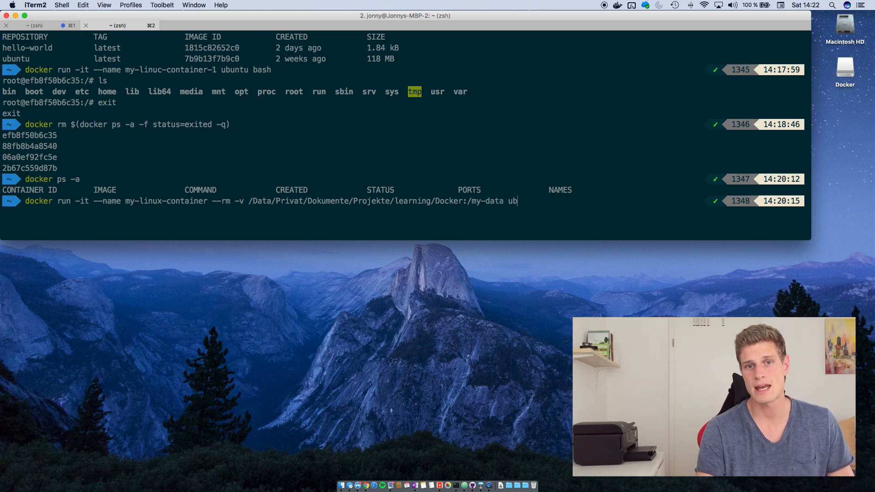
{"action": "type", "text": "untu bash"}
{"action": "type", "text": "ls"}
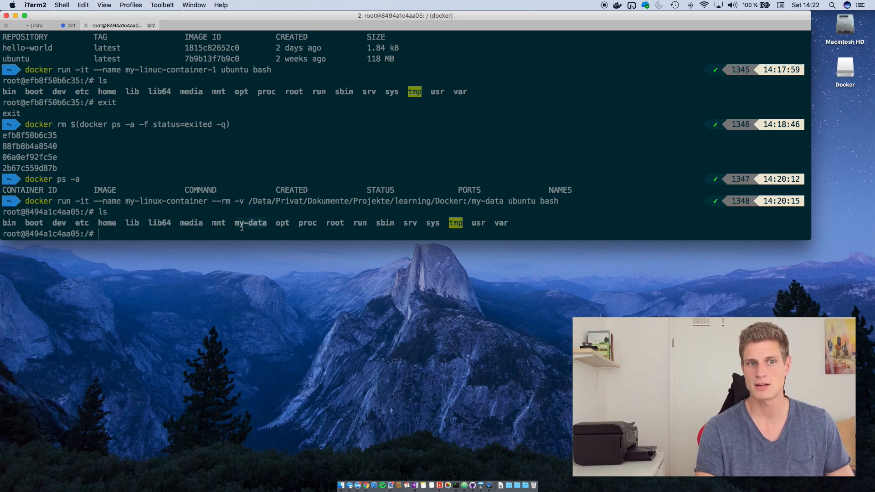
Step: Change into /my-data inside the container and list the mounted host files
{"action": "type", "text": "cd my-data/"}
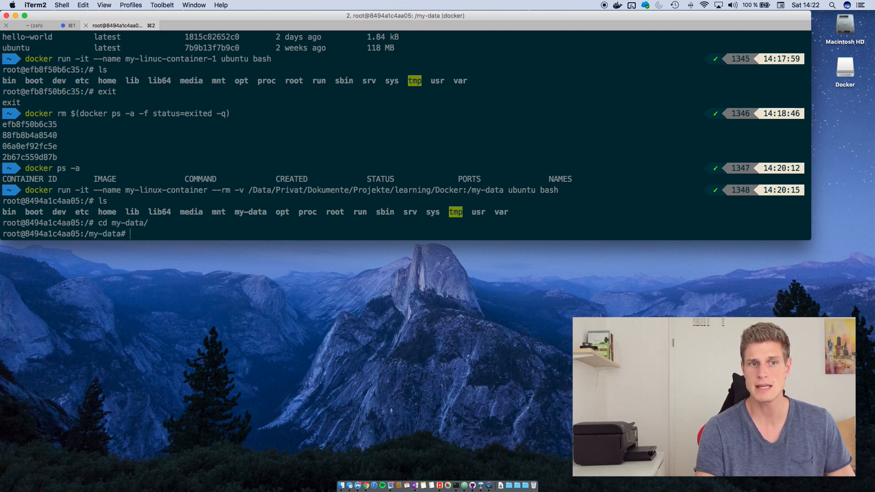
{"action": "type", "text": "ls"}
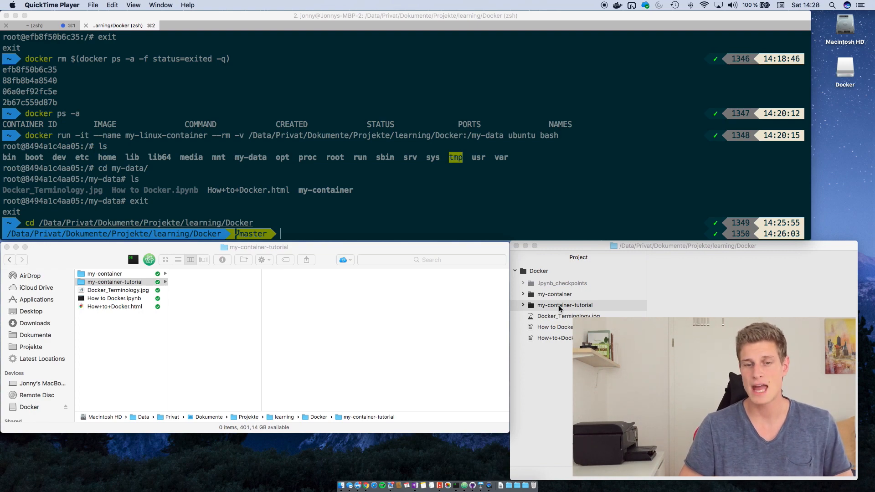
Step: Create a new empty file named Dockerfile inside the my-container-tutorial folder
{"action": "right_click", "coordinate": [564, 305]}
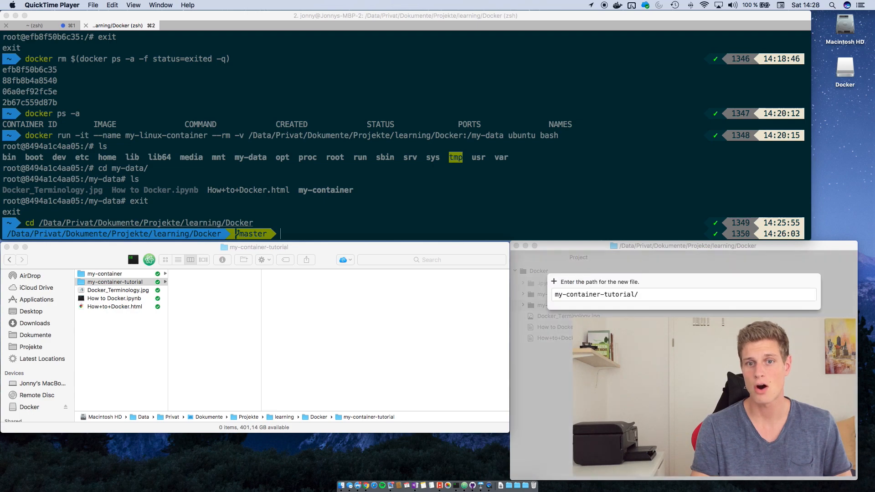
{"action": "type", "text": "Dockerfile"}
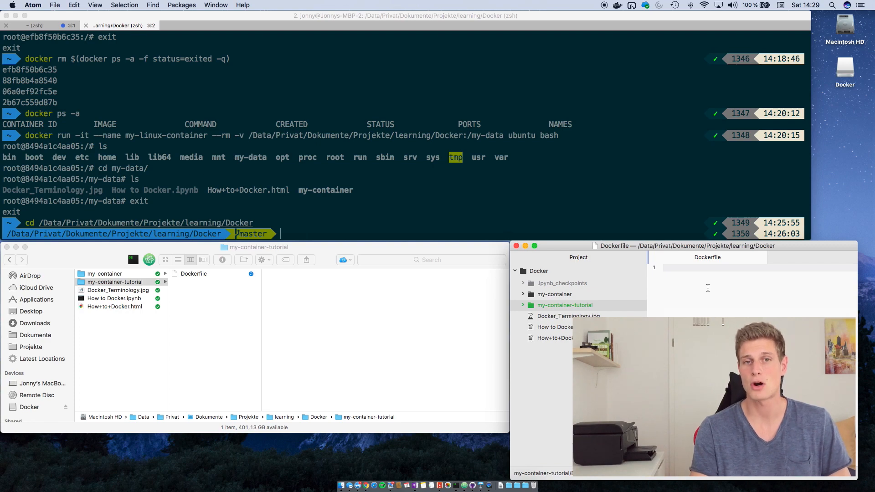
Step: Write FROM ubuntu and CMD echo "Hello Jonny" into the Dockerfile and save it
{"action": "type", "text": "FROM"}
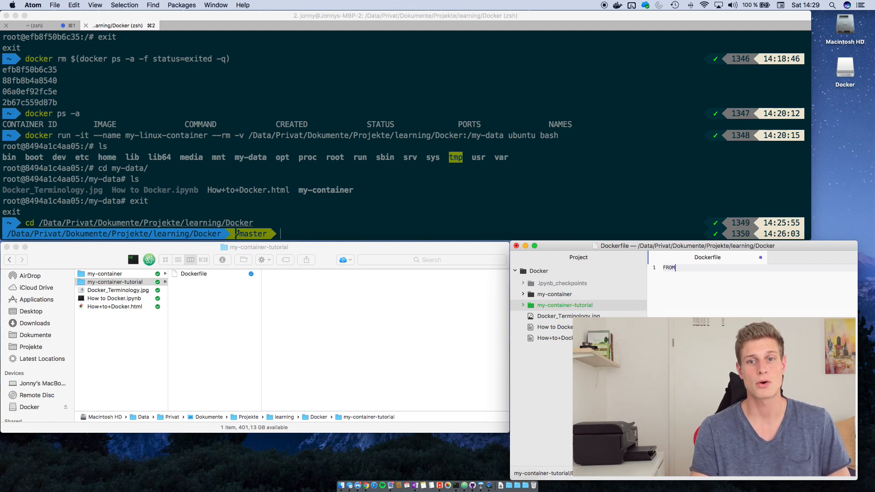
{"action": "type", "text": "ubuntu"}
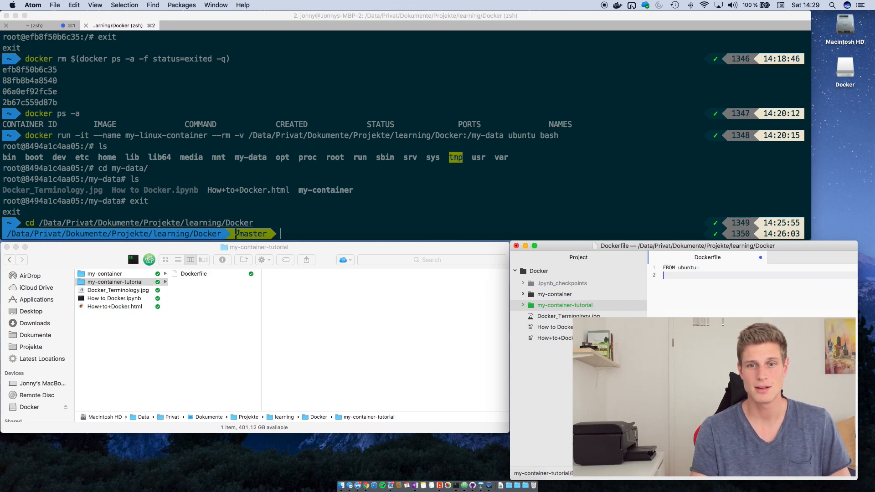
{"action": "type", "text": "CMD echo \"Hello"}
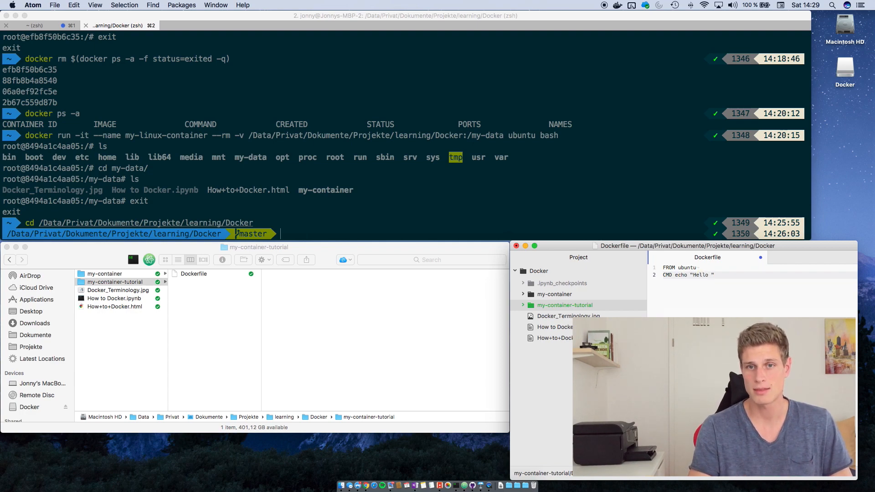
{"action": "type", "text": "Jonny"}
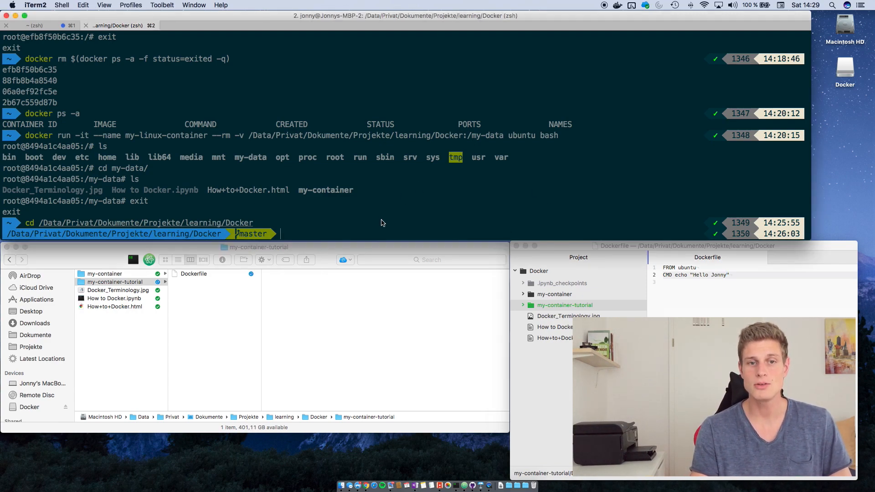
Step: Change into my-container-tutorial and run docker build -t my-ubuntu-image . to build the image
{"action": "type", "text": "cd my-container-tutorial"}
{"action": "type", "text": "ls"}
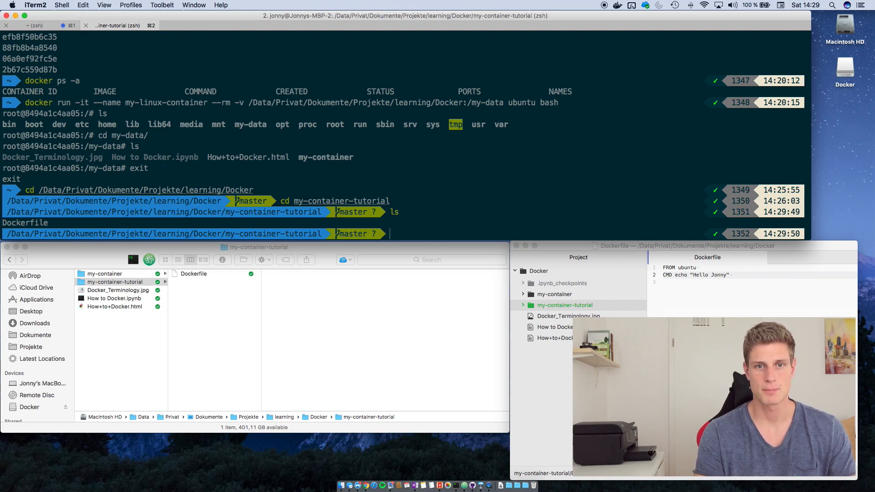
{"action": "type", "text": "docker b"}
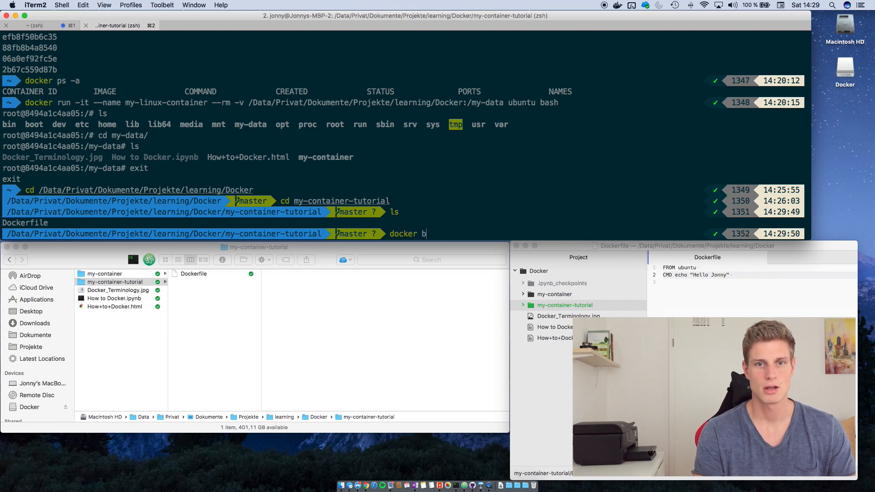
{"action": "type", "text": "uild"}
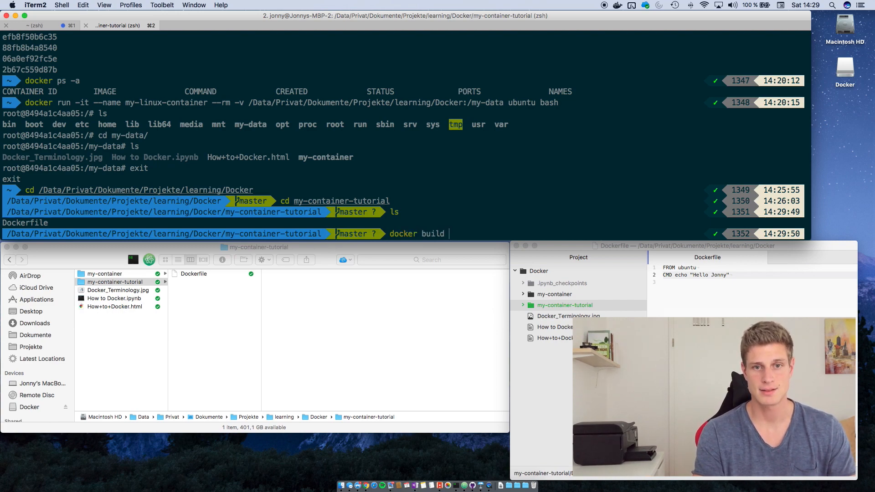
{"action": "type", "text": "-t"}
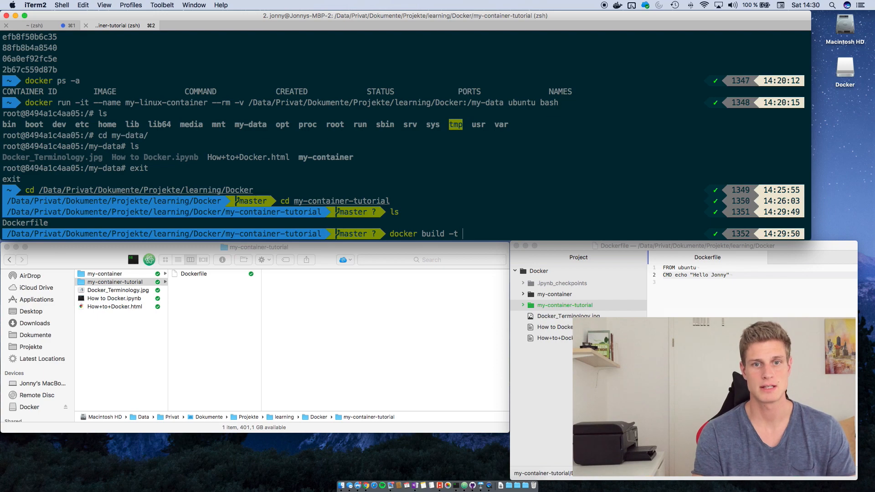
{"action": "type", "text": "my-ubuntu-image"}
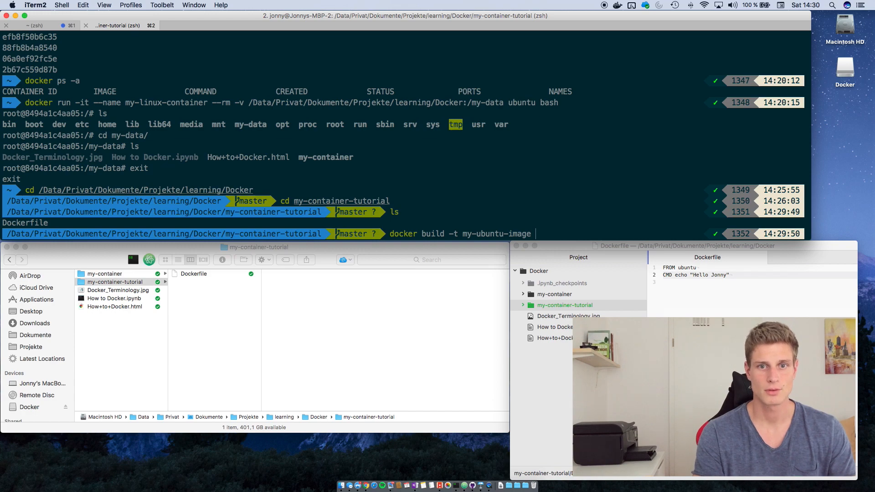
{"action": "type", "text": "."}
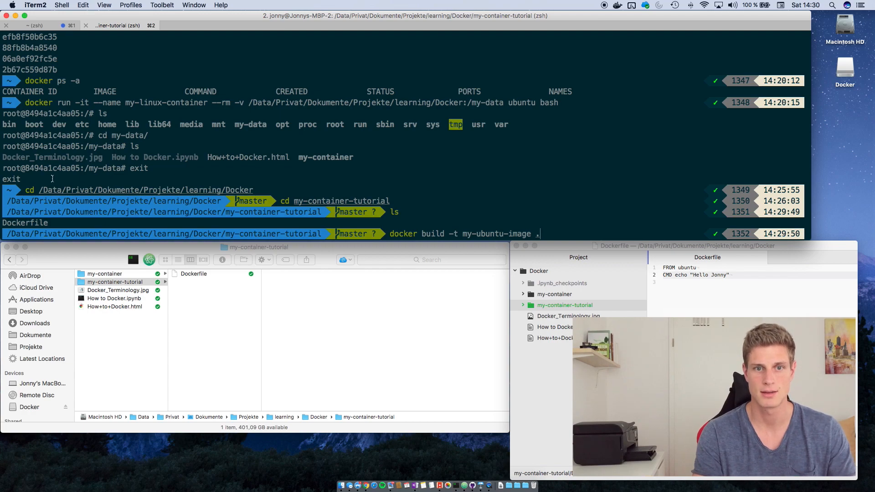
{"action": "key", "text": "Return"}
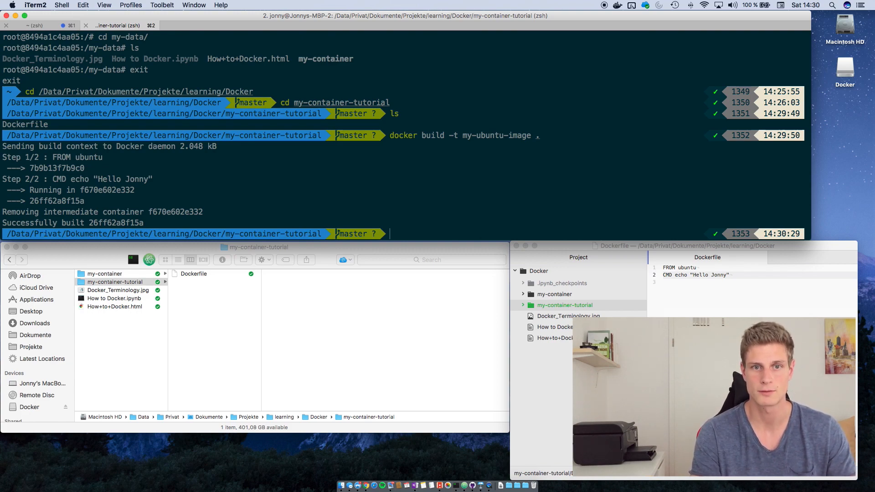
Step: List the local images to confirm my-ubuntu-image is present
{"action": "type", "text": "docker imag"}
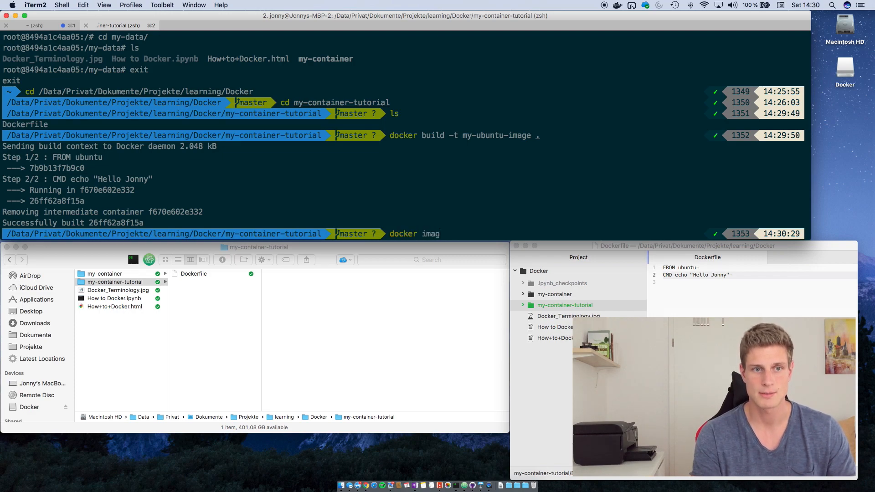
{"action": "key", "text": "Return"}
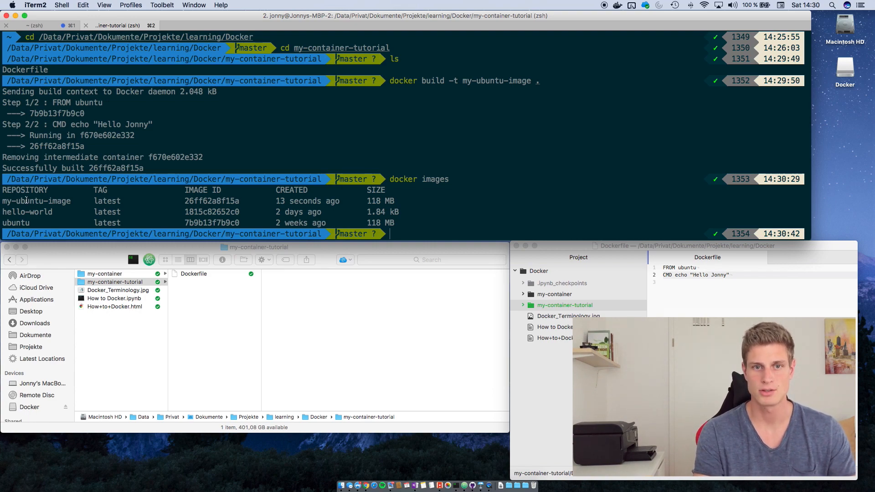
Step: Run my-ubuntu-image to print Hello Jonny, then list its exited container with docker ps -a
{"action": "type", "text": "docker"}
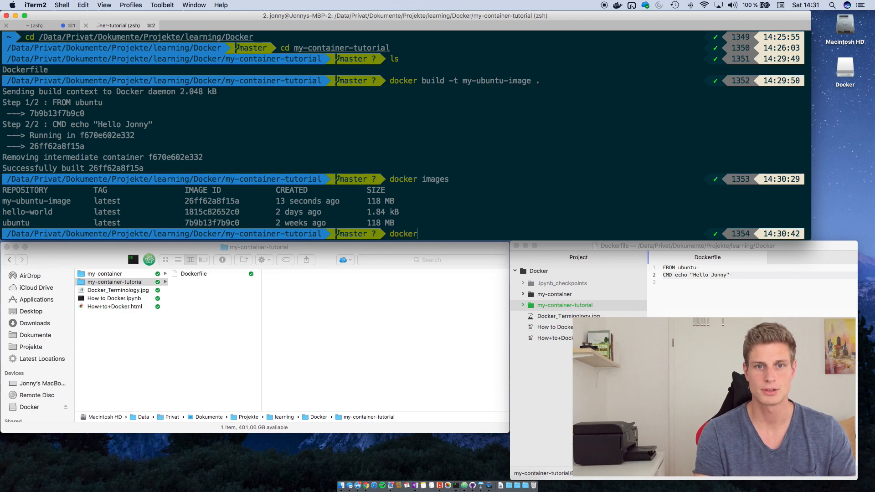
{"action": "type", "text": "run my-"}
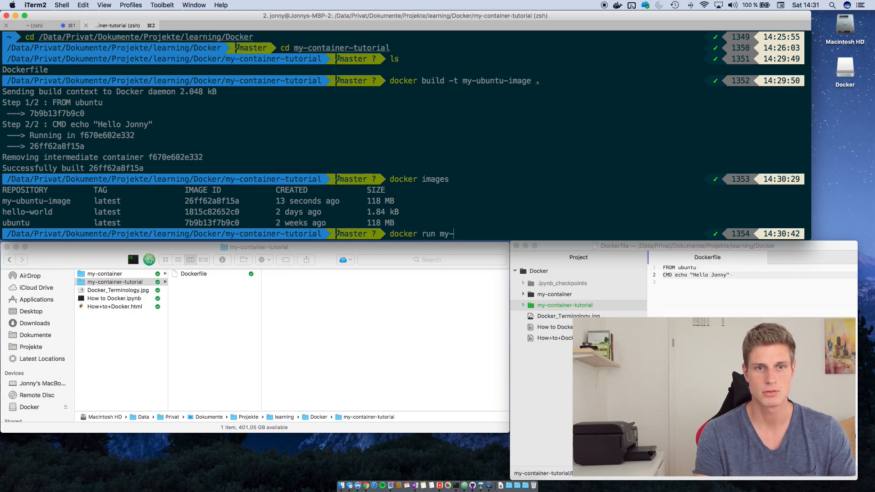
{"action": "type", "text": "ubuntu-image"}
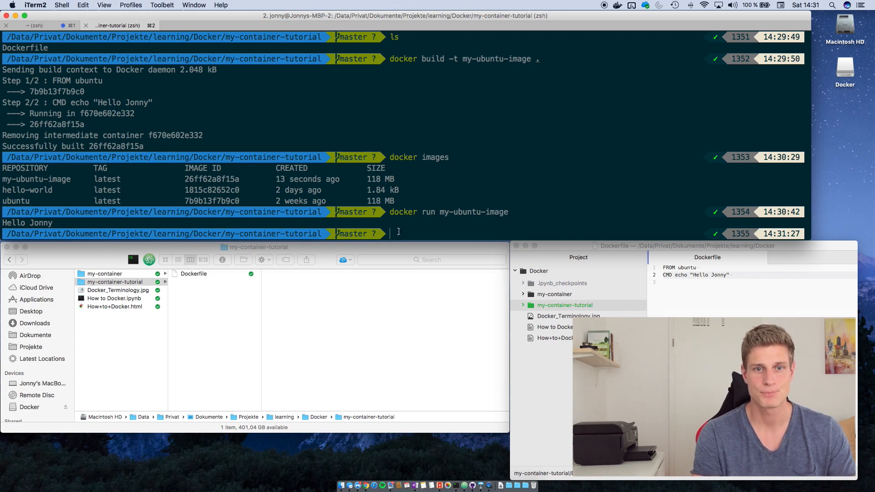
{"action": "type", "text": "docker ps -a"}
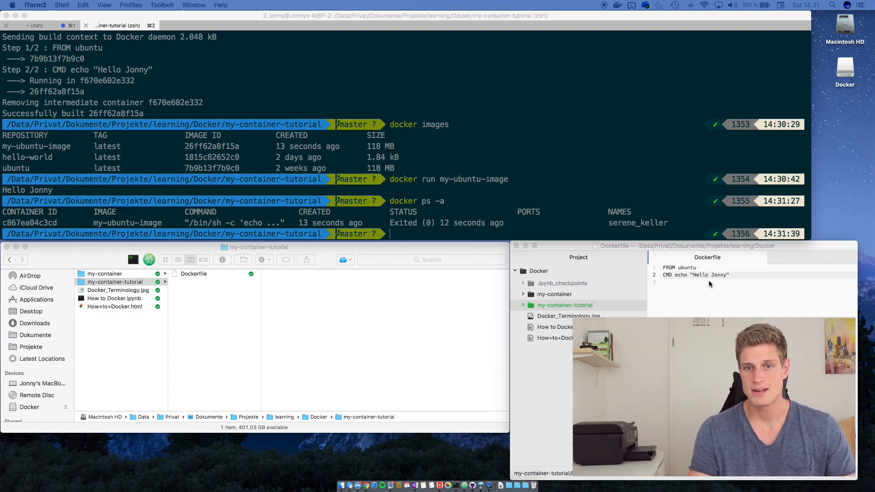
Step: Replace the CMD line with RUN apt-get upgrade && apt-get update && apt-get install -y python3
{"action": "left_click", "coordinate": [673, 274]}
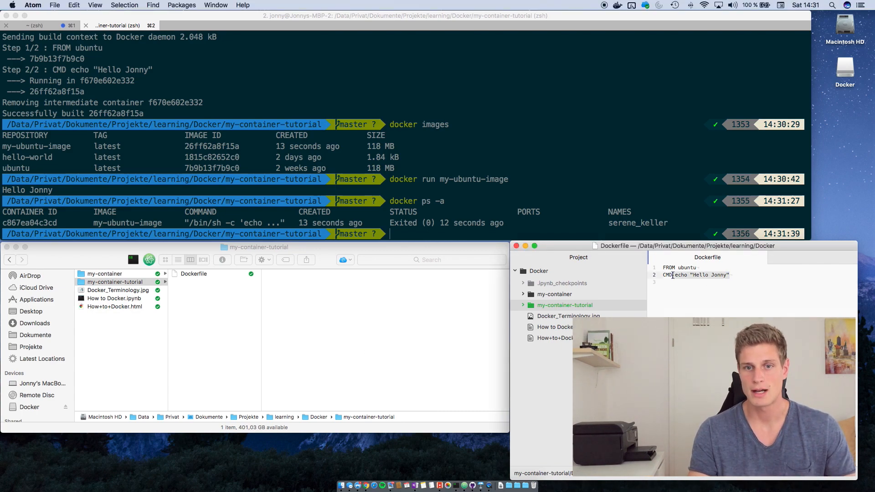
{"action": "type", "text": "RUN apt-get upgrade && apz"}
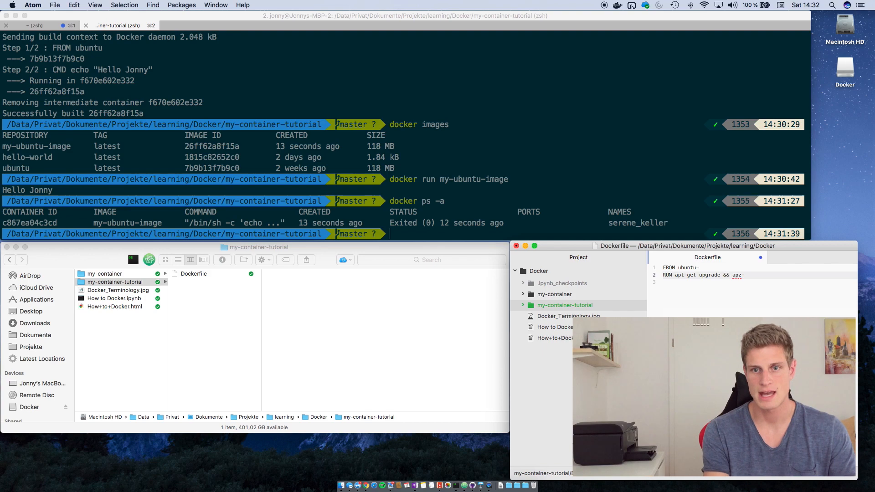
{"action": "type", "text": "apt-get update && apt-get"}
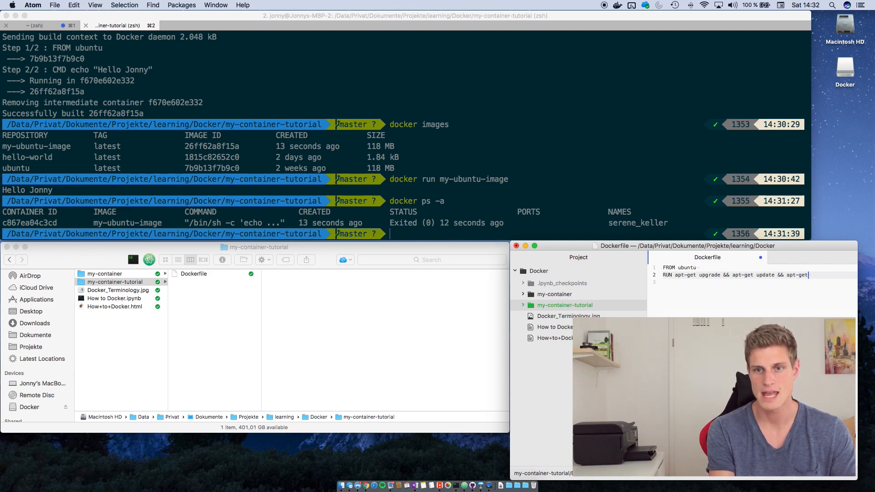
{"action": "type", "text": "install -yp"}
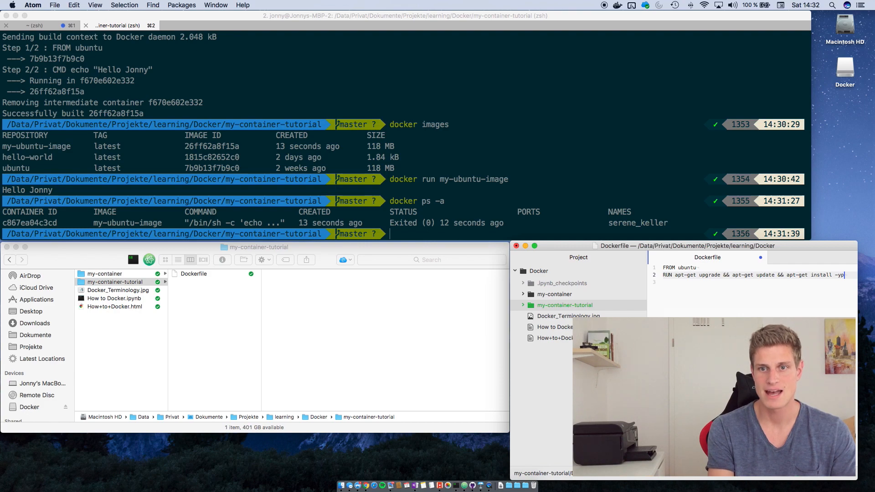
{"action": "type", "text": "python3"}
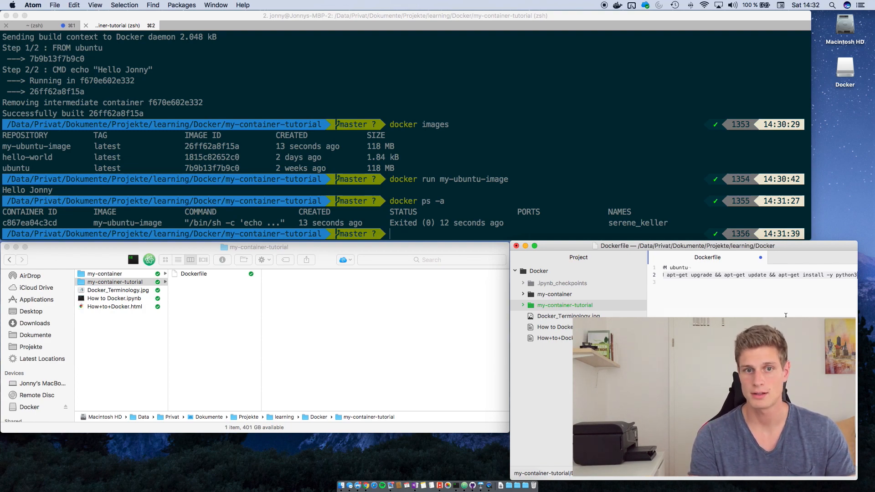
Step: Rebuild the image with docker build -t my-ubuntu-image . so it includes python3
{"action": "type", "text": "docker build -t my-ubuntu-image ."}
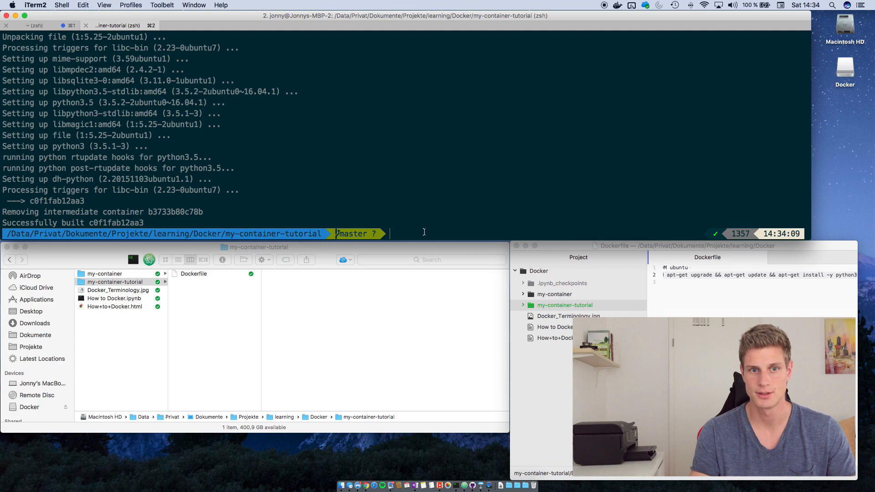
Step: Start an interactive root shell with docker run -it my-ubuntu-image
{"action": "type", "text": "docker run"}
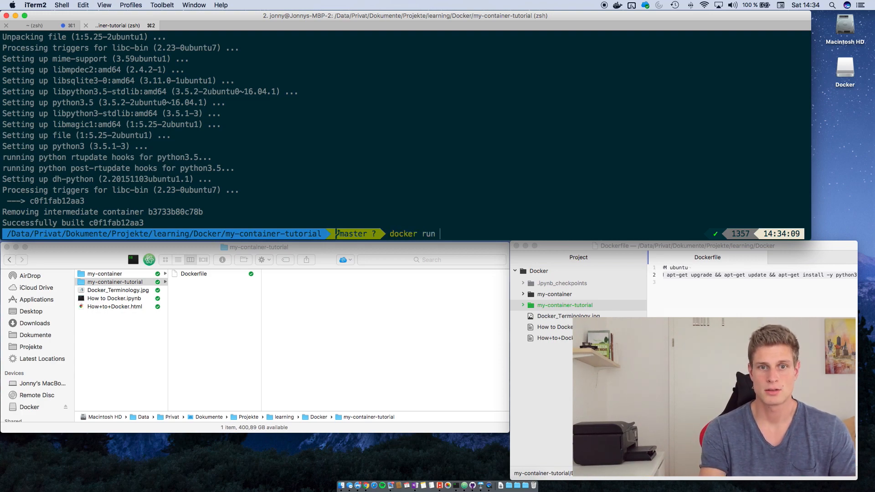
{"action": "type", "text": "-it"}
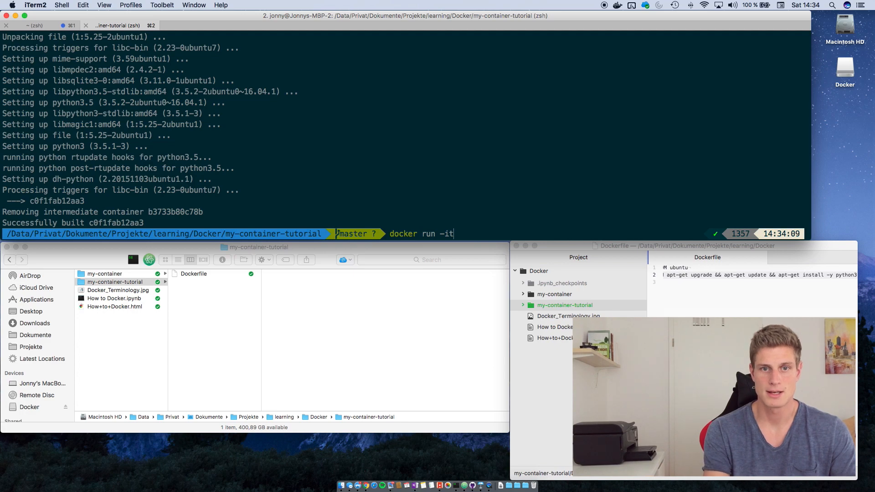
{"action": "type", "text": "my-ubu"}
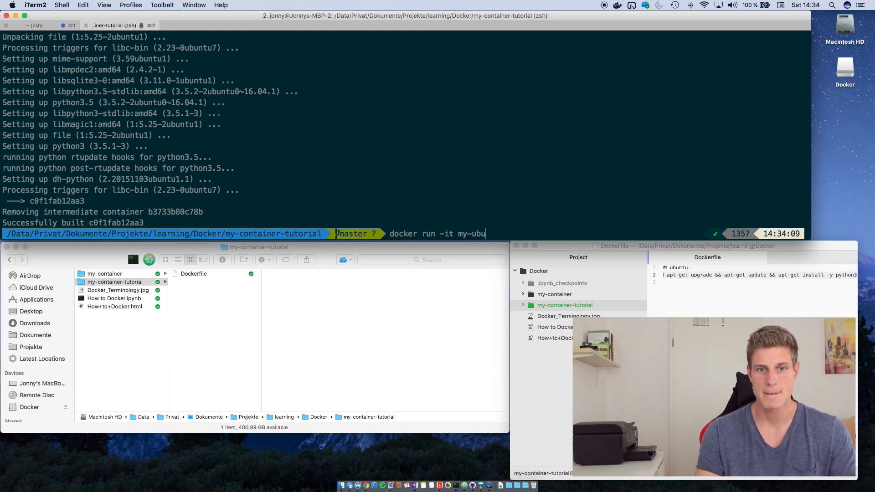
{"action": "type", "text": "ntu-i"}
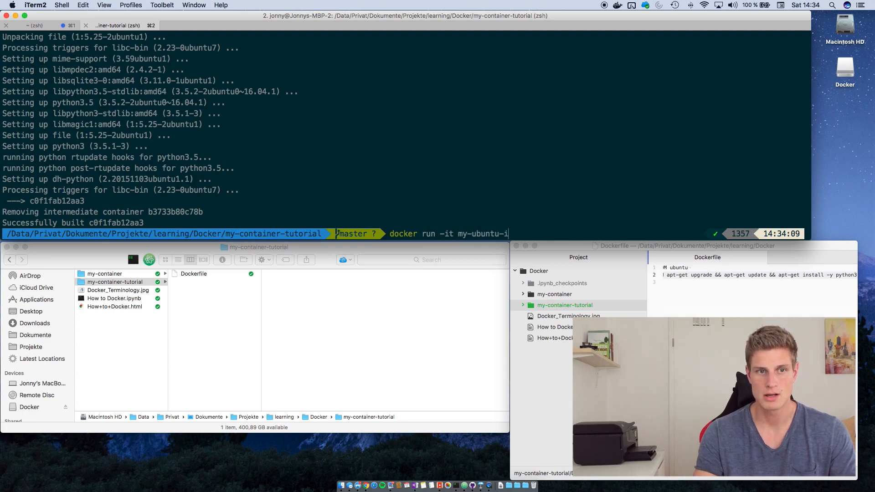
{"action": "type", "text": "mage"}
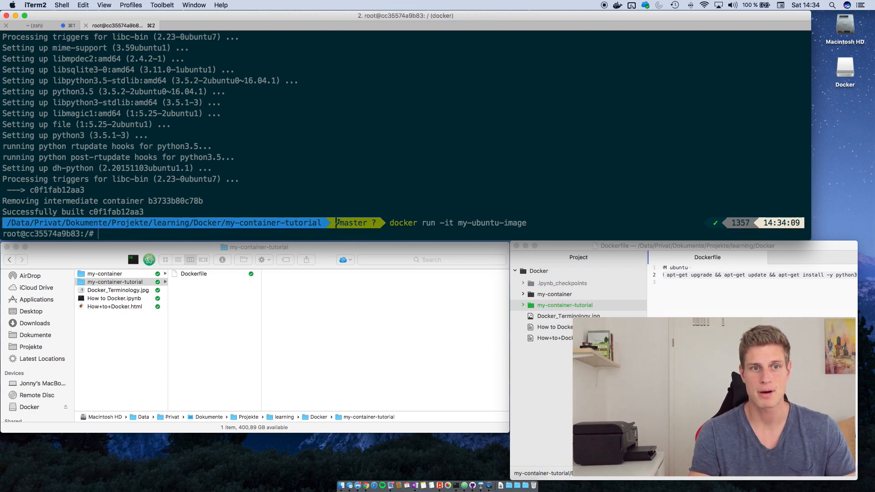
Step: Find plain python missing, launch python3 in the container, and run print("hello") to output hello
{"action": "type", "text": "python"}
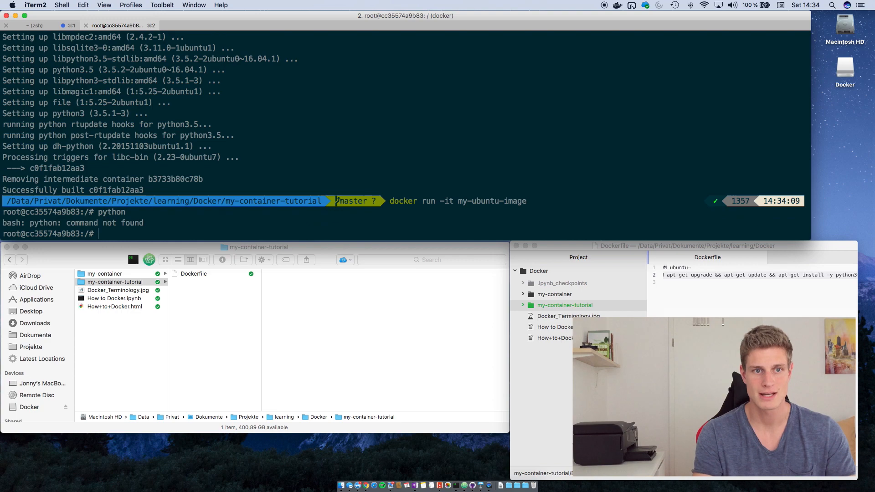
{"action": "type", "text": "python3"}
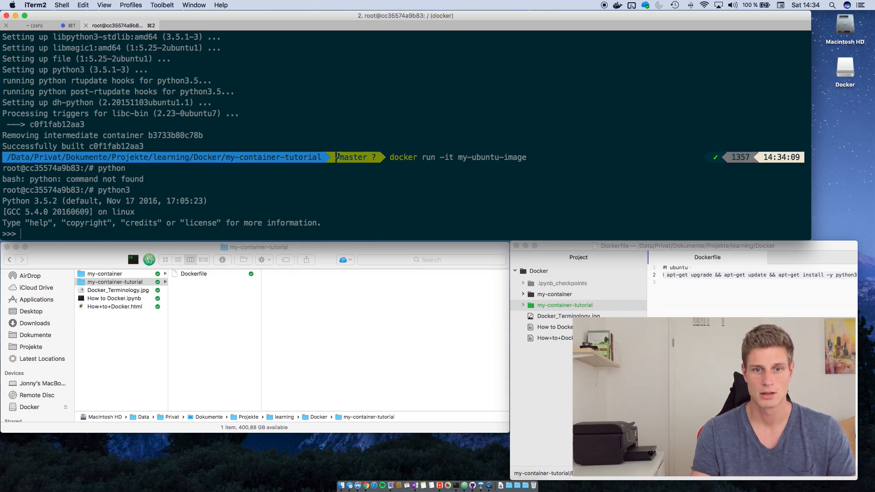
{"action": "type", "text": "print"}
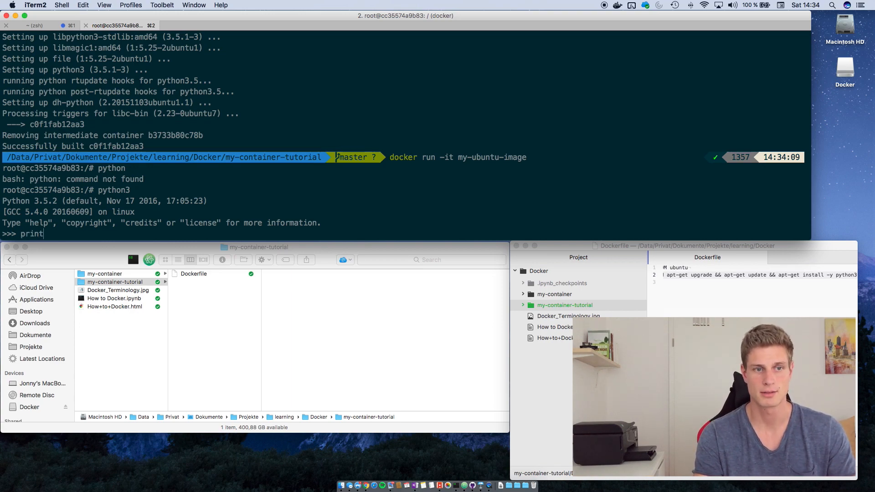
{"action": "type", "text": "(\"hello\")"}
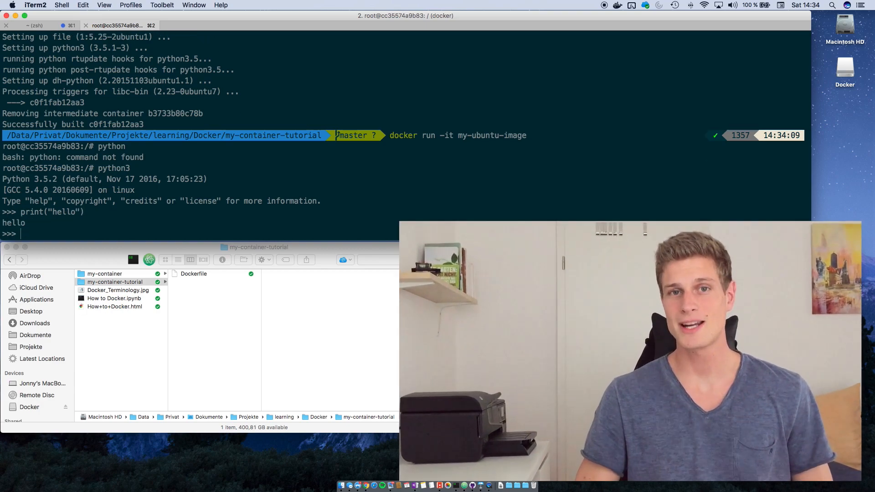